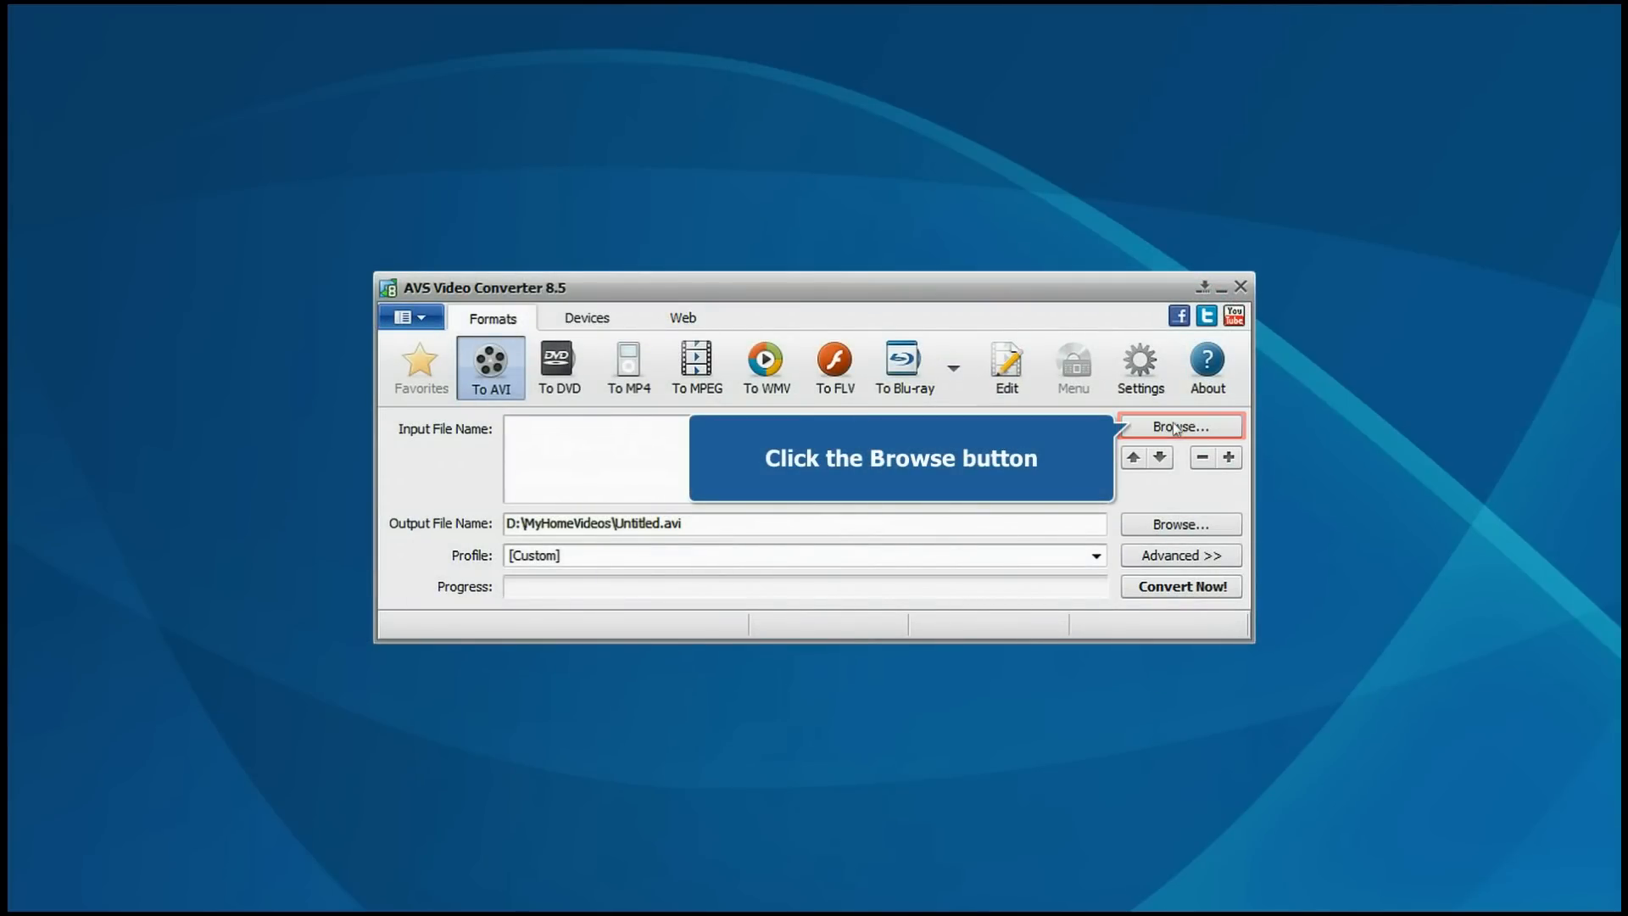
- Load Diving01.avi from the Diving folder as the input file
{"action": "left_click", "coordinate": [1180, 426]}
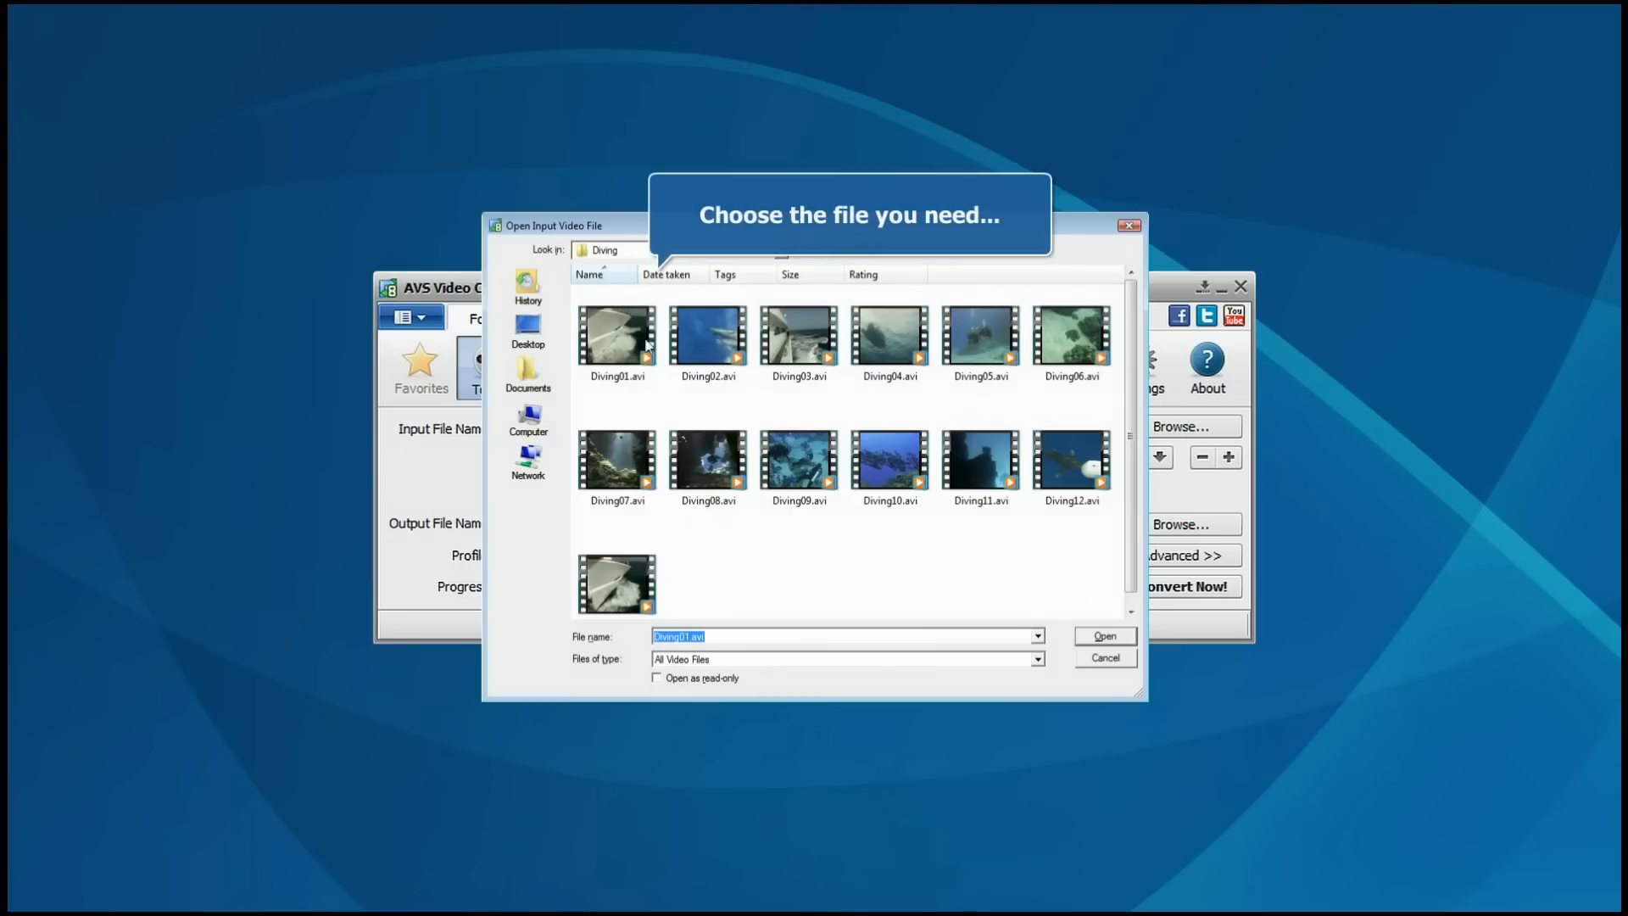
{"action": "left_click", "coordinate": [615, 339]}
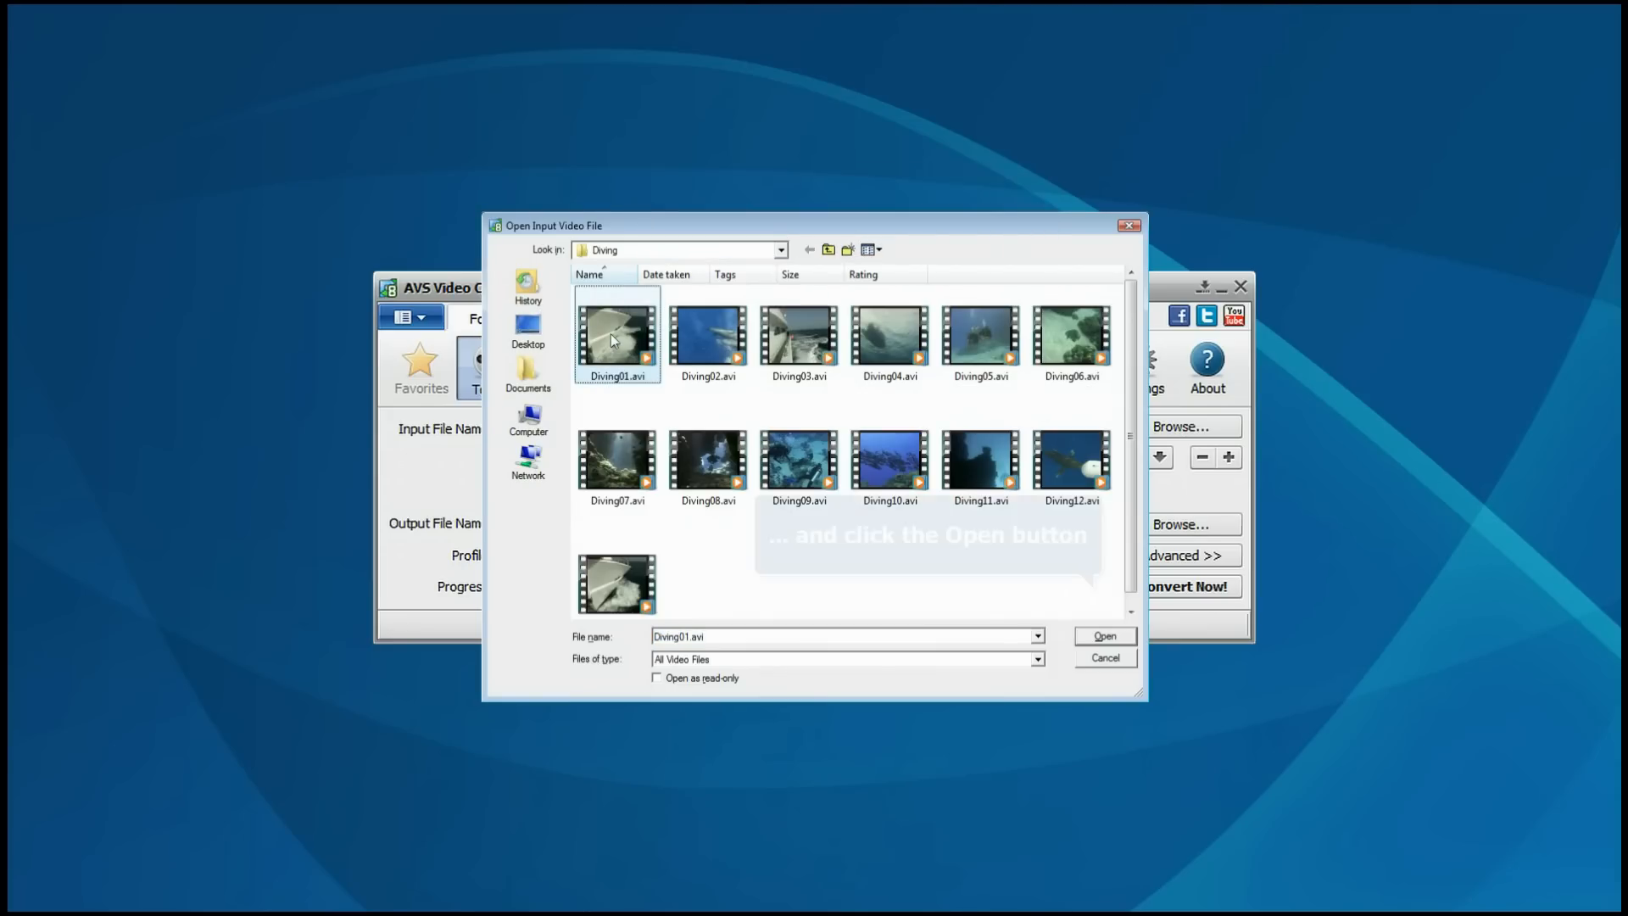
{"action": "left_click", "coordinate": [1104, 635]}
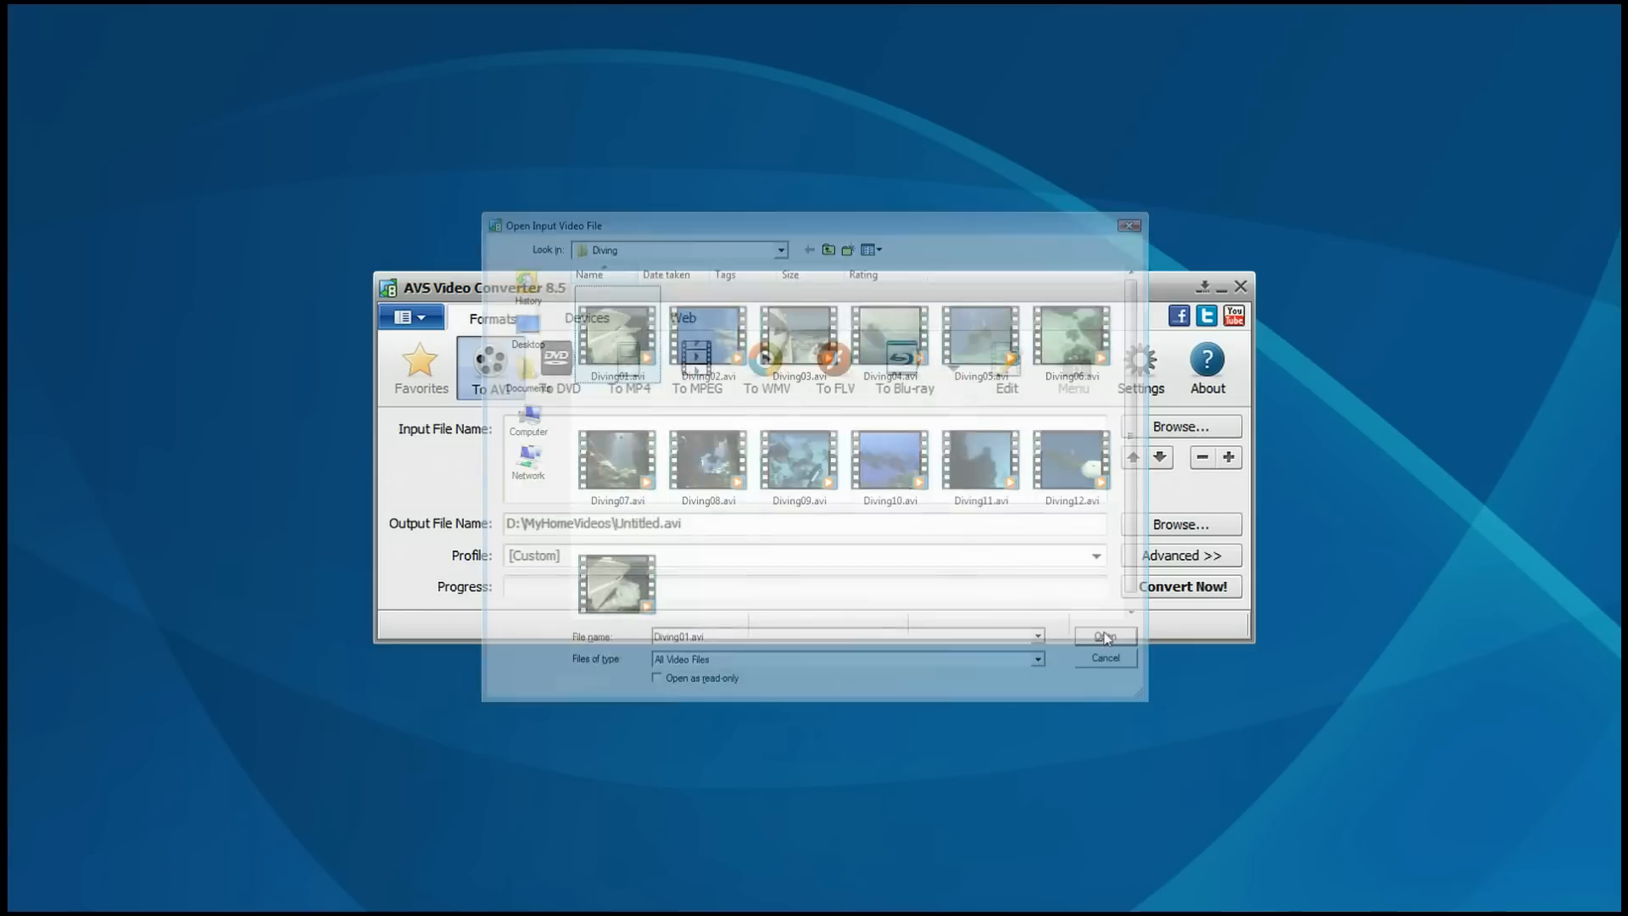
{"action": "left_click", "coordinate": [1102, 635]}
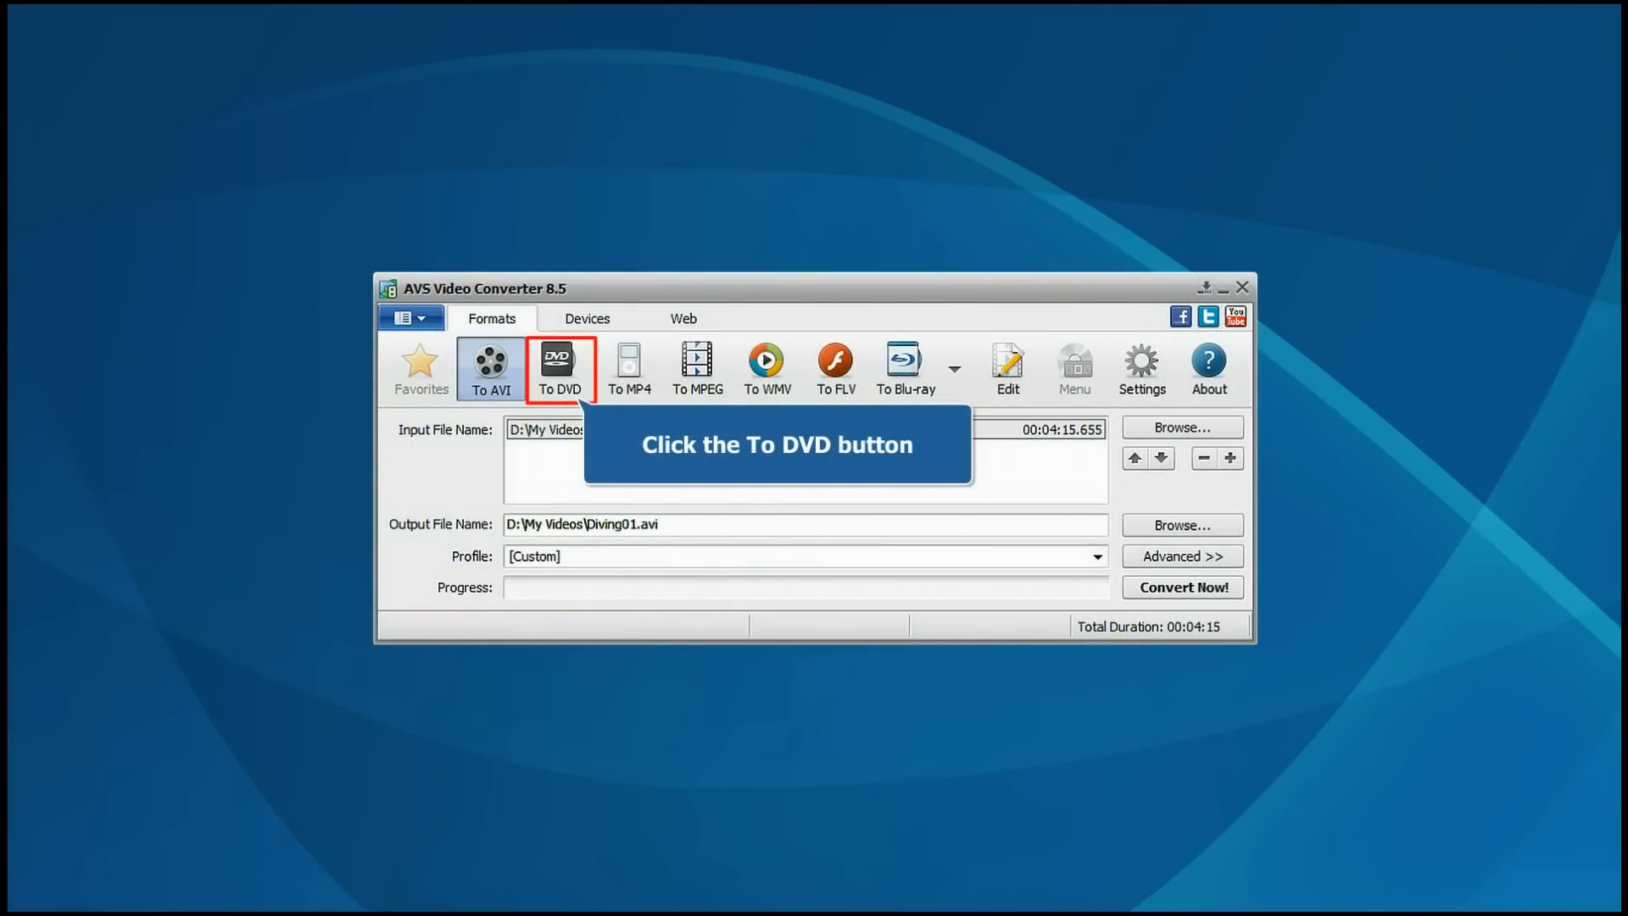
- Choose DVD output with the DVD NTSC Standard Play profile
{"action": "left_click", "coordinate": [559, 369]}
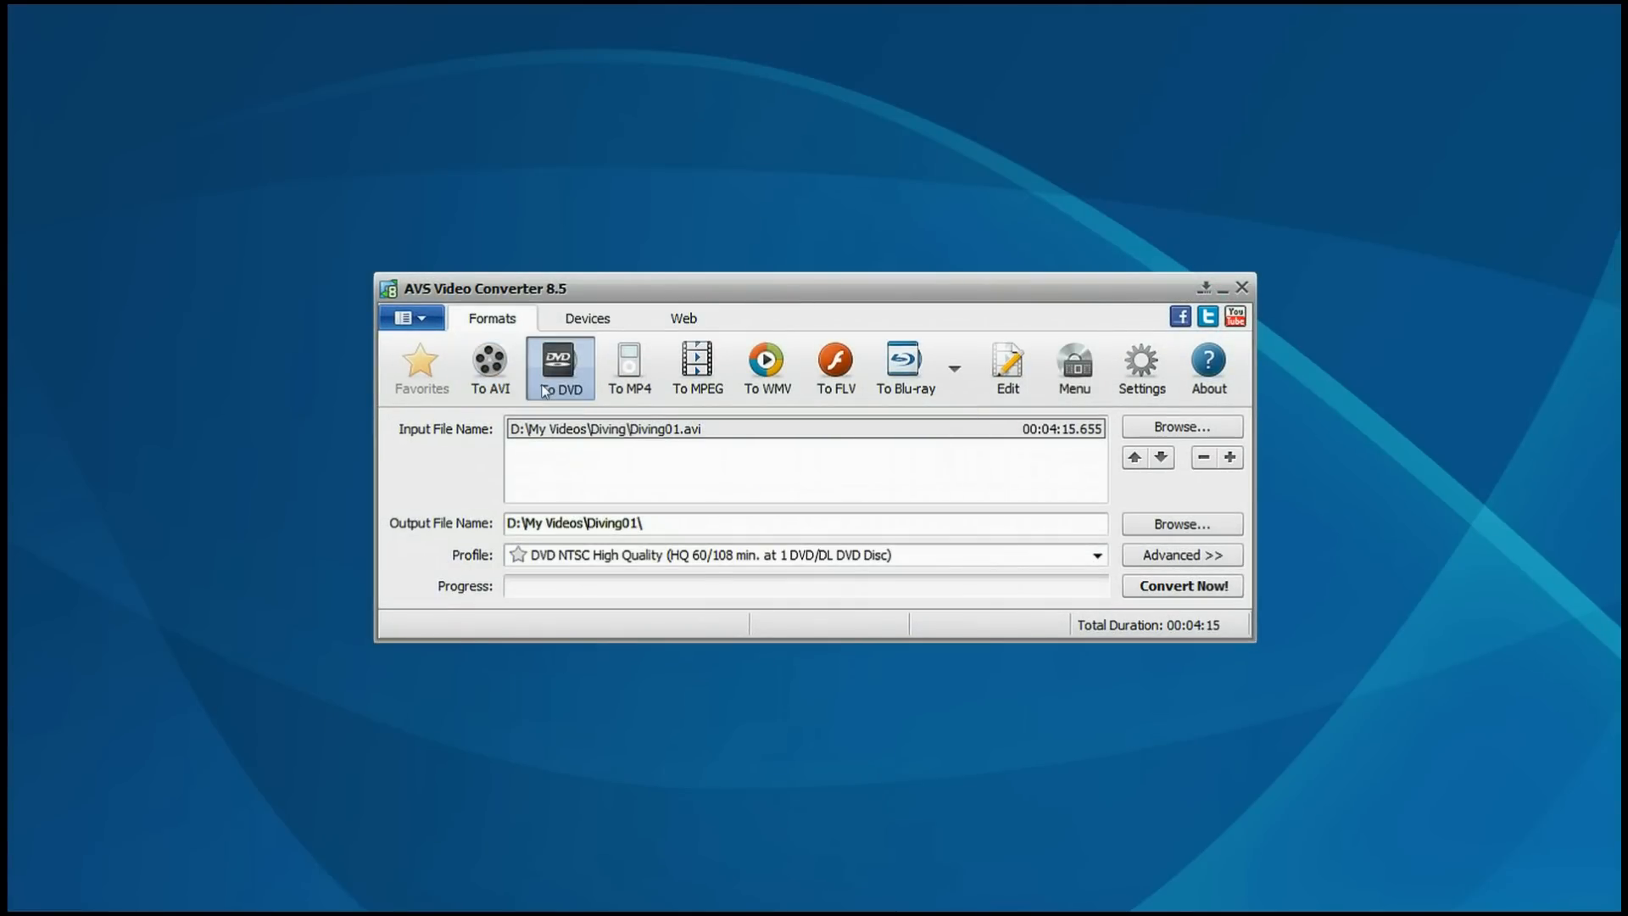
{"action": "left_click", "coordinate": [1096, 556]}
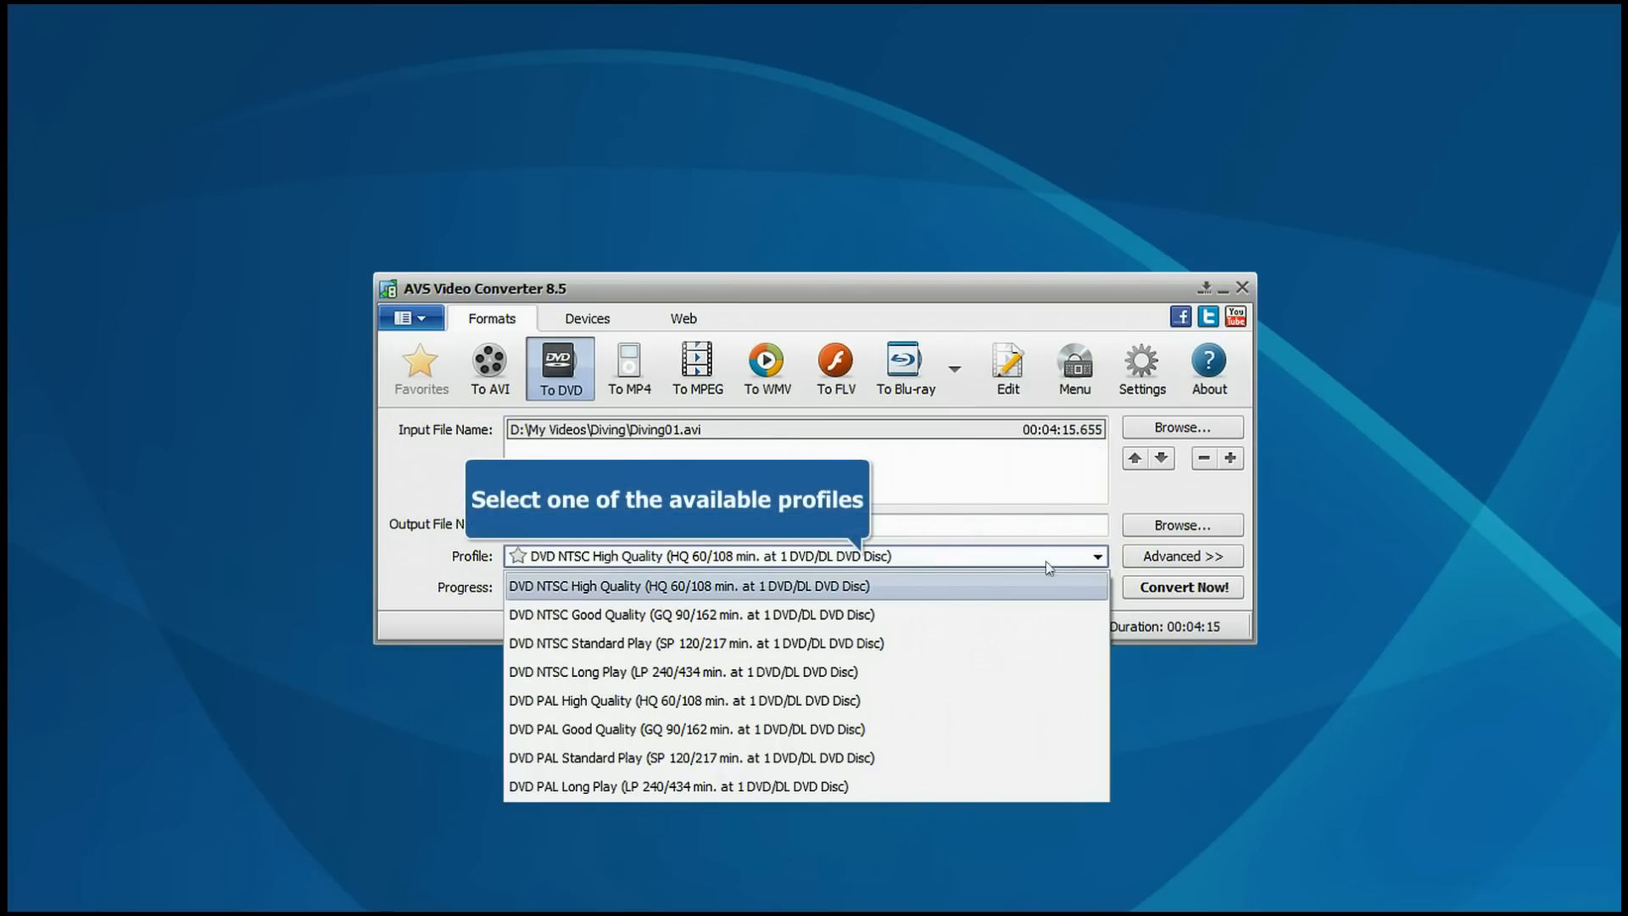
{"action": "mouse_move", "coordinate": [693, 643]}
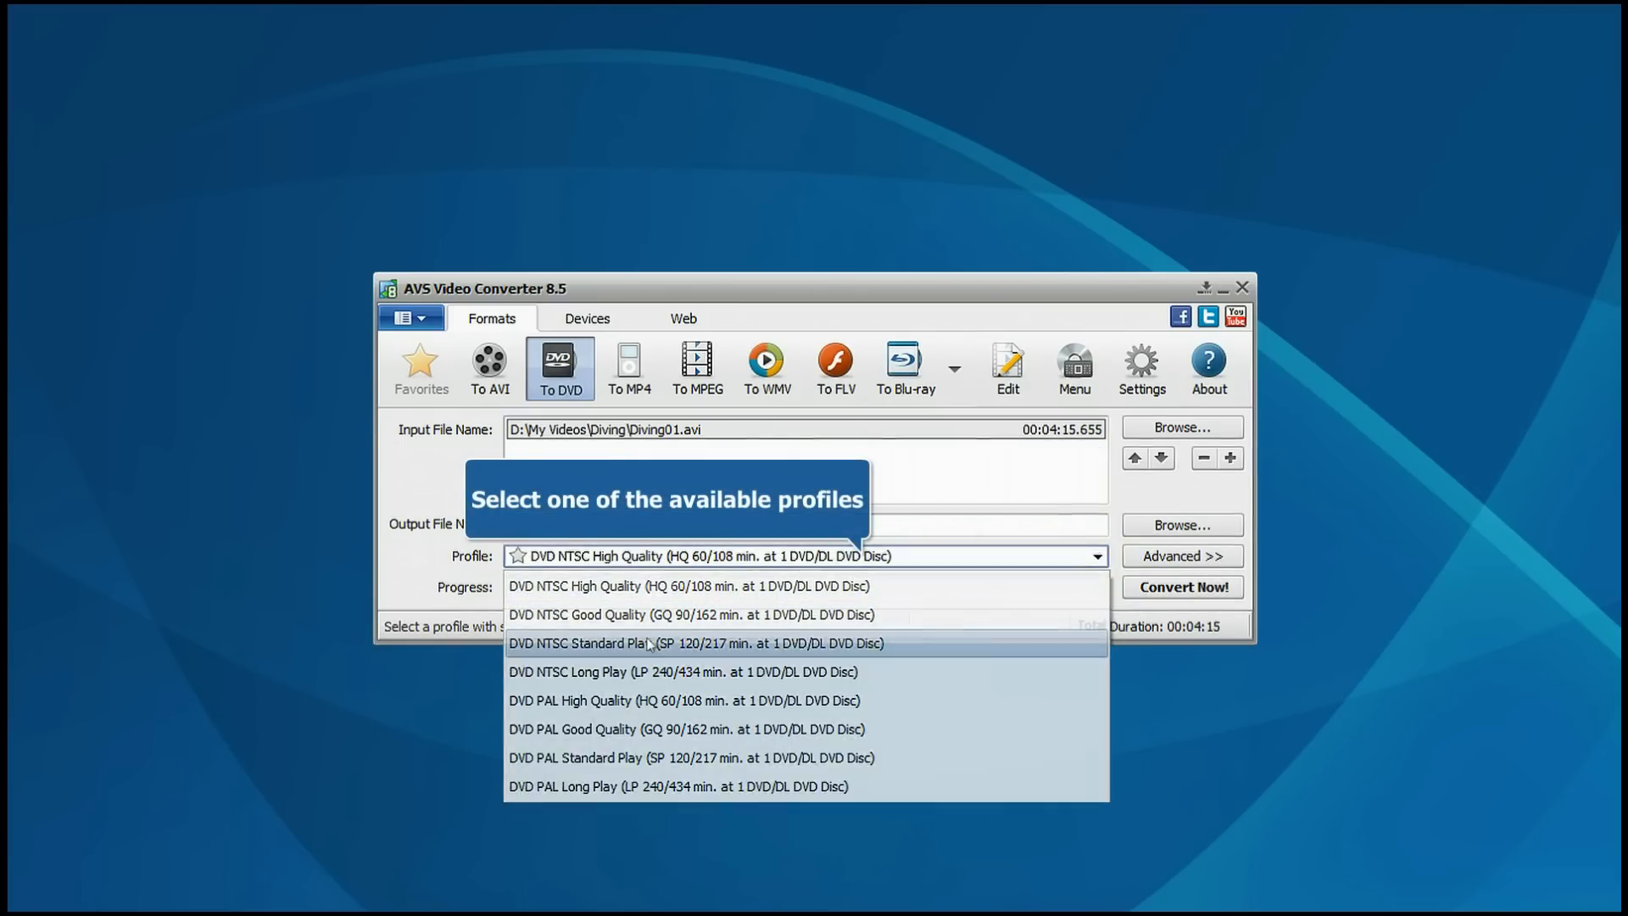
{"action": "left_click", "coordinate": [693, 643]}
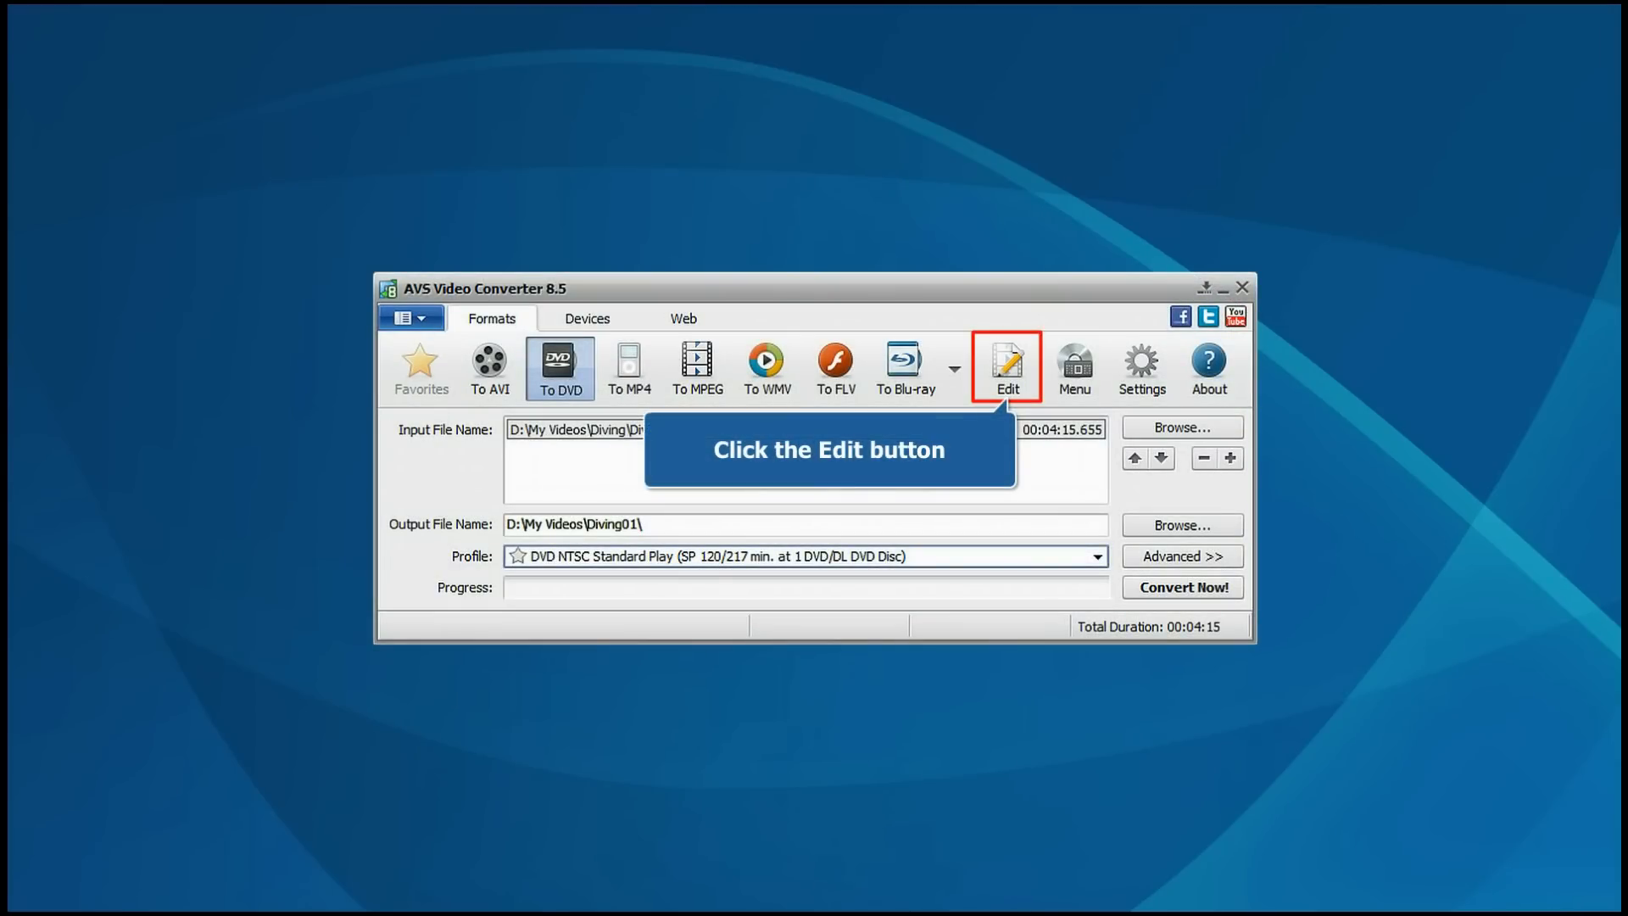
- Add three chapters to Diving01.avi at 0:00, 1:14.952 and 2:57.889 in the editor
{"action": "left_click", "coordinate": [1005, 366]}
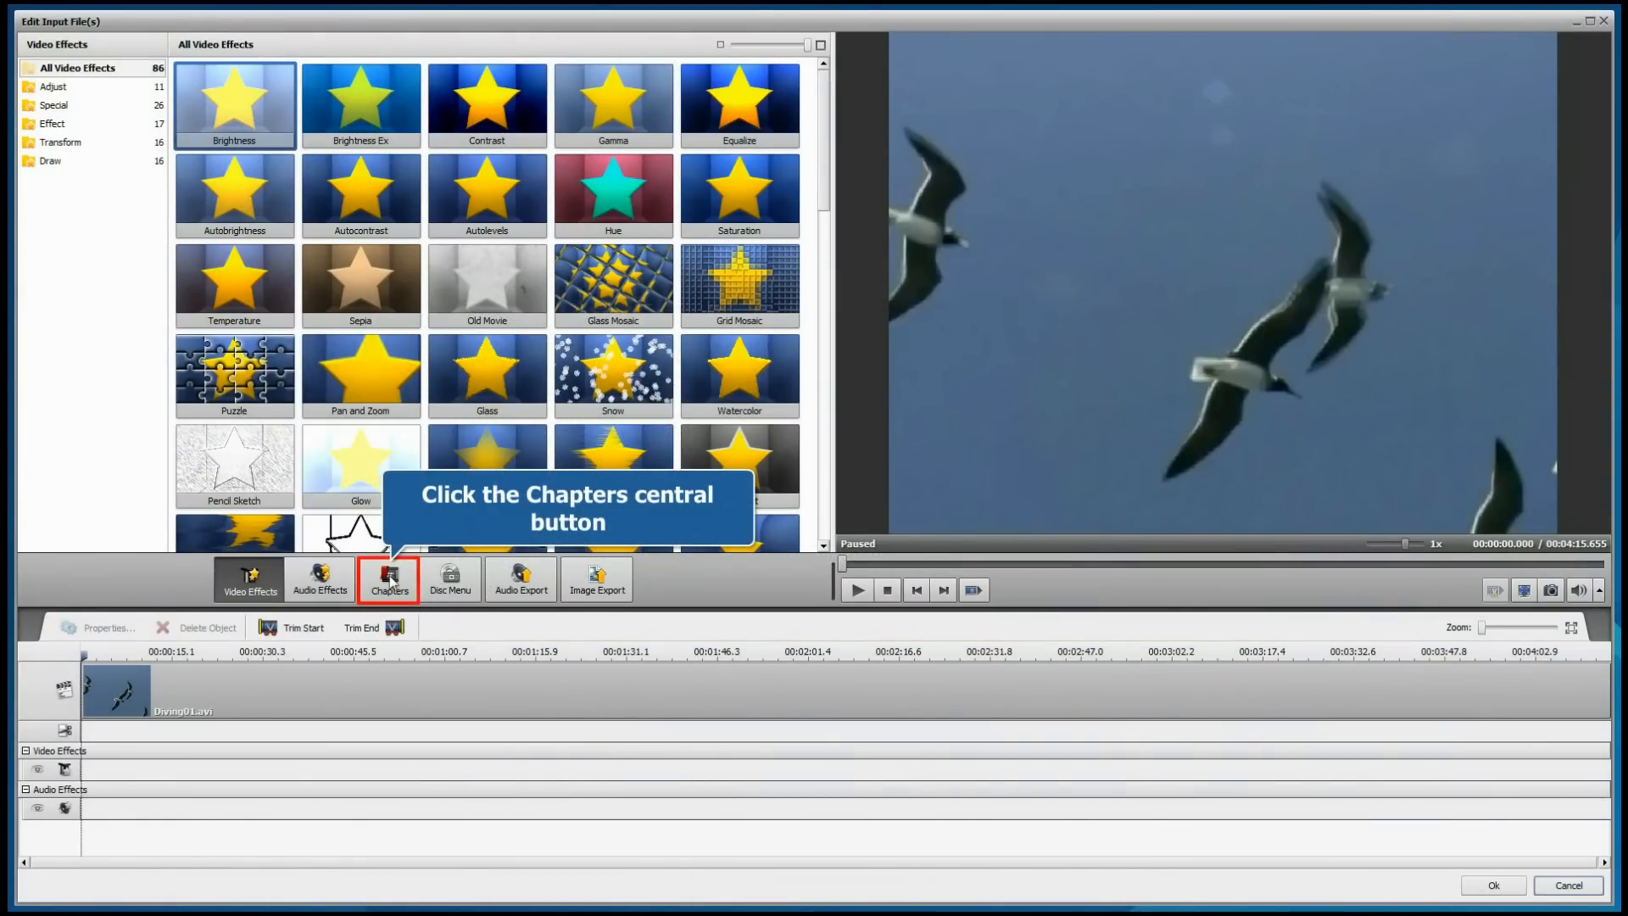
{"action": "left_click", "coordinate": [389, 579]}
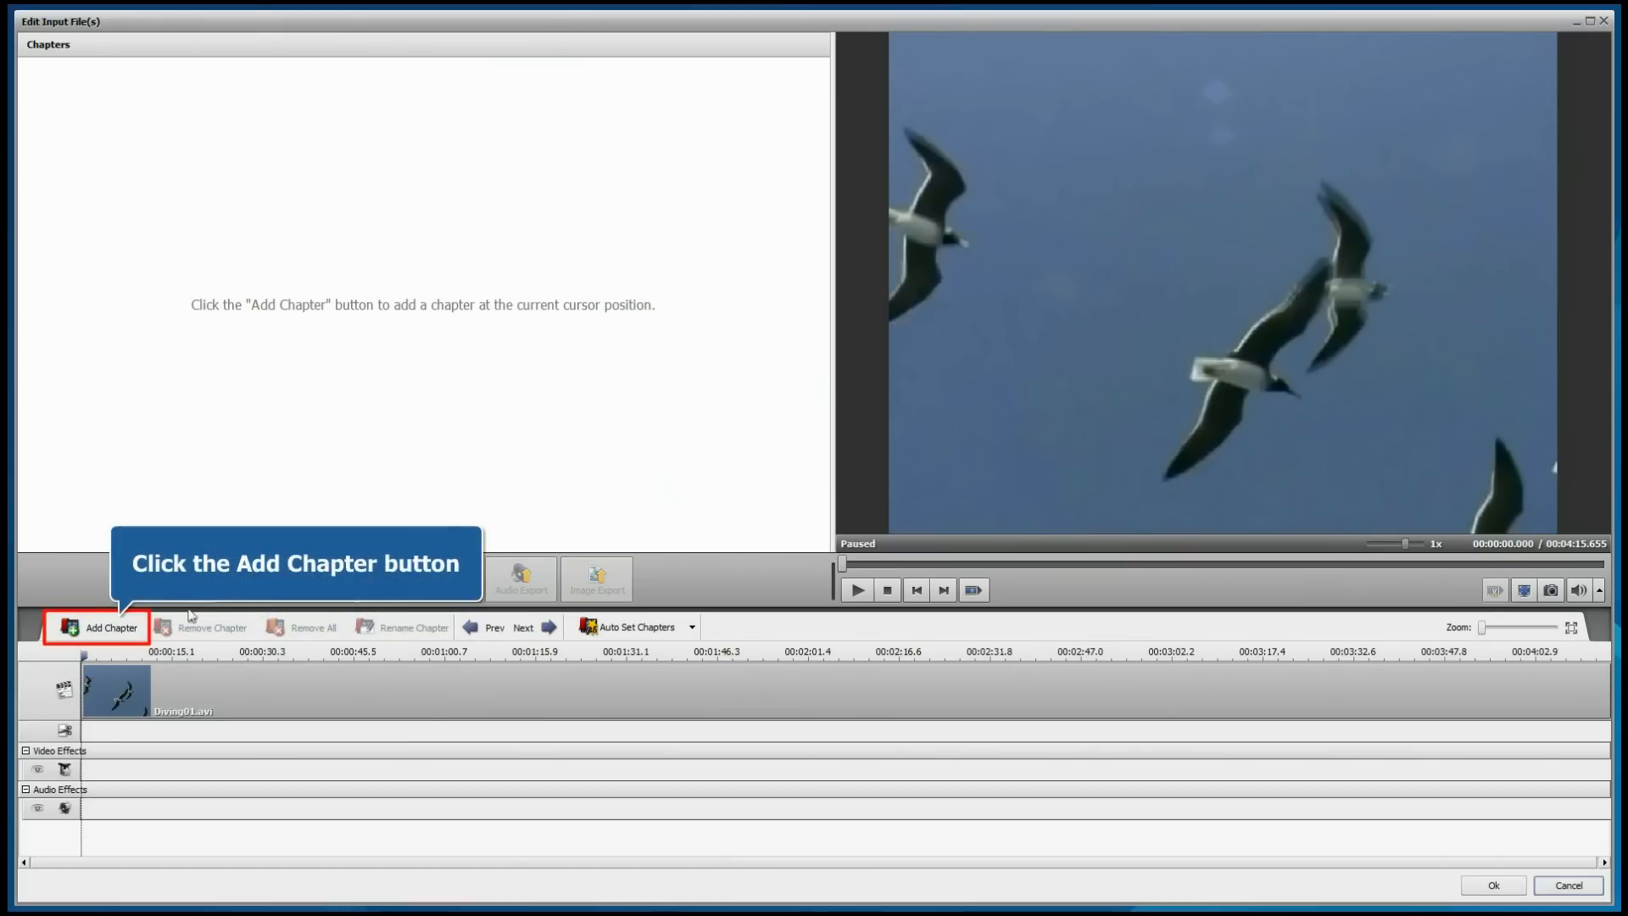
{"action": "left_click", "coordinate": [112, 627]}
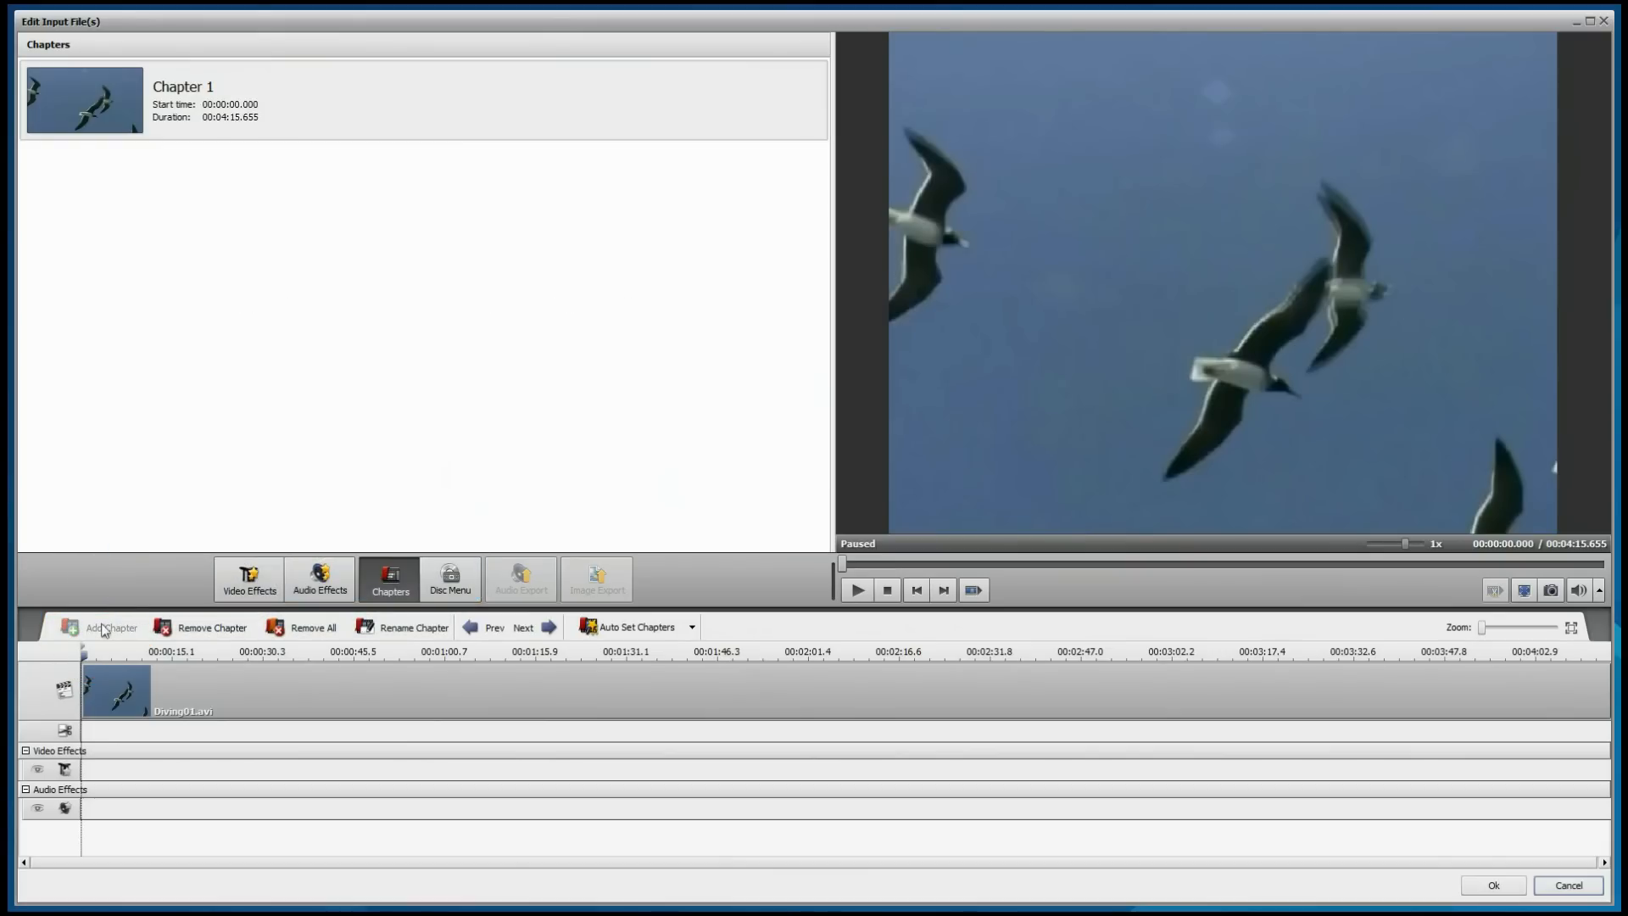
{"action": "left_click", "coordinate": [109, 627]}
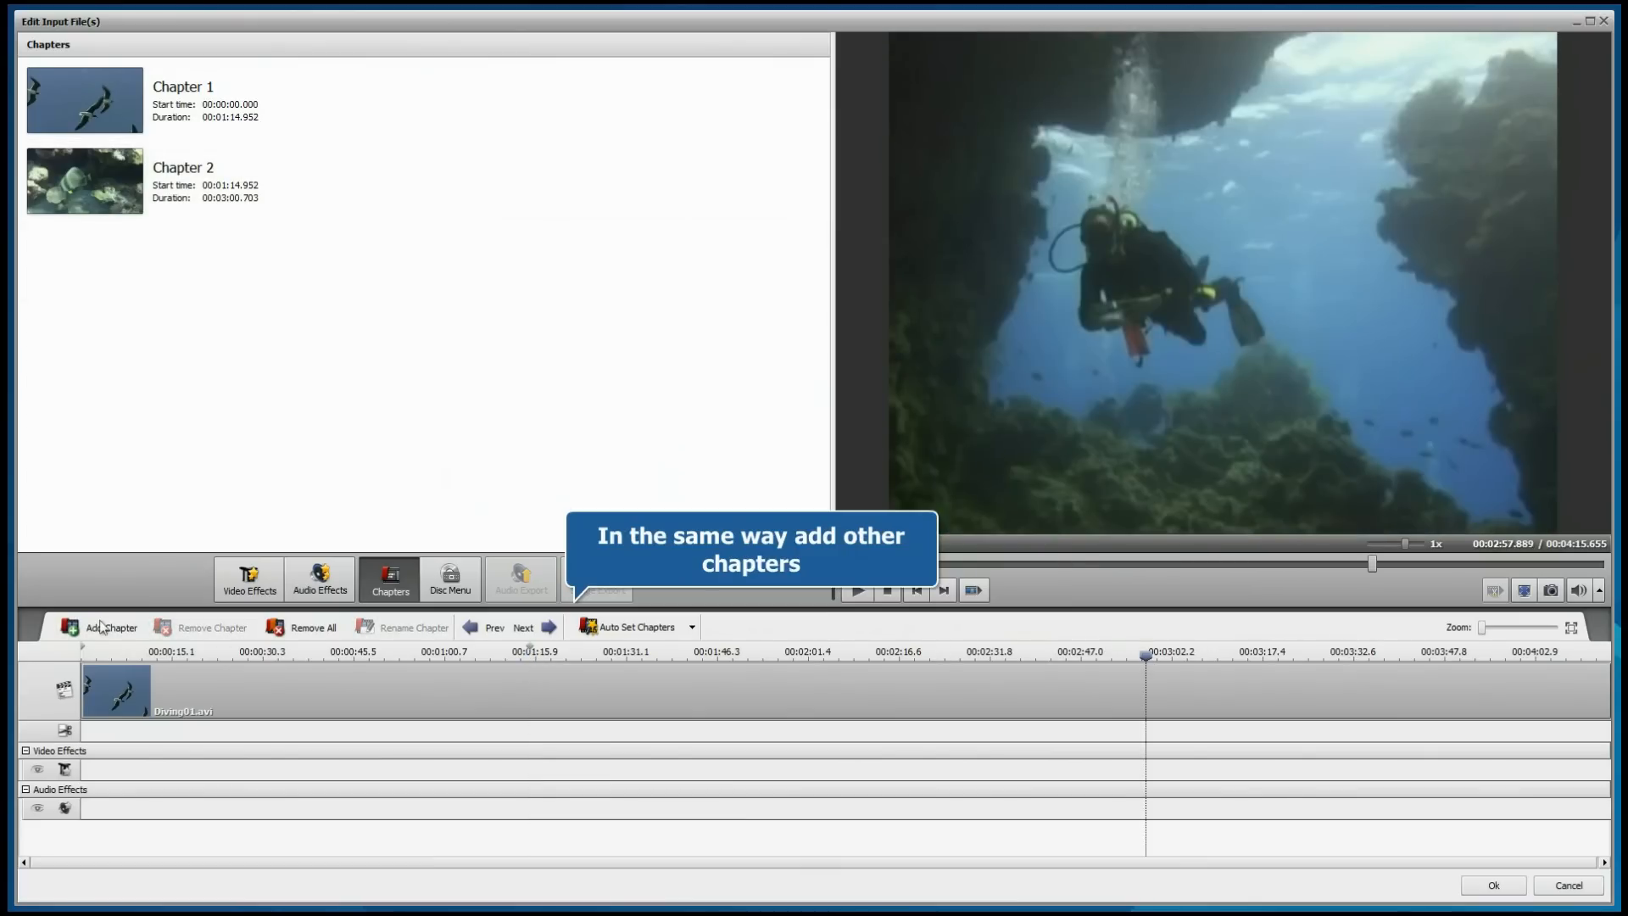
{"action": "left_click", "coordinate": [110, 628]}
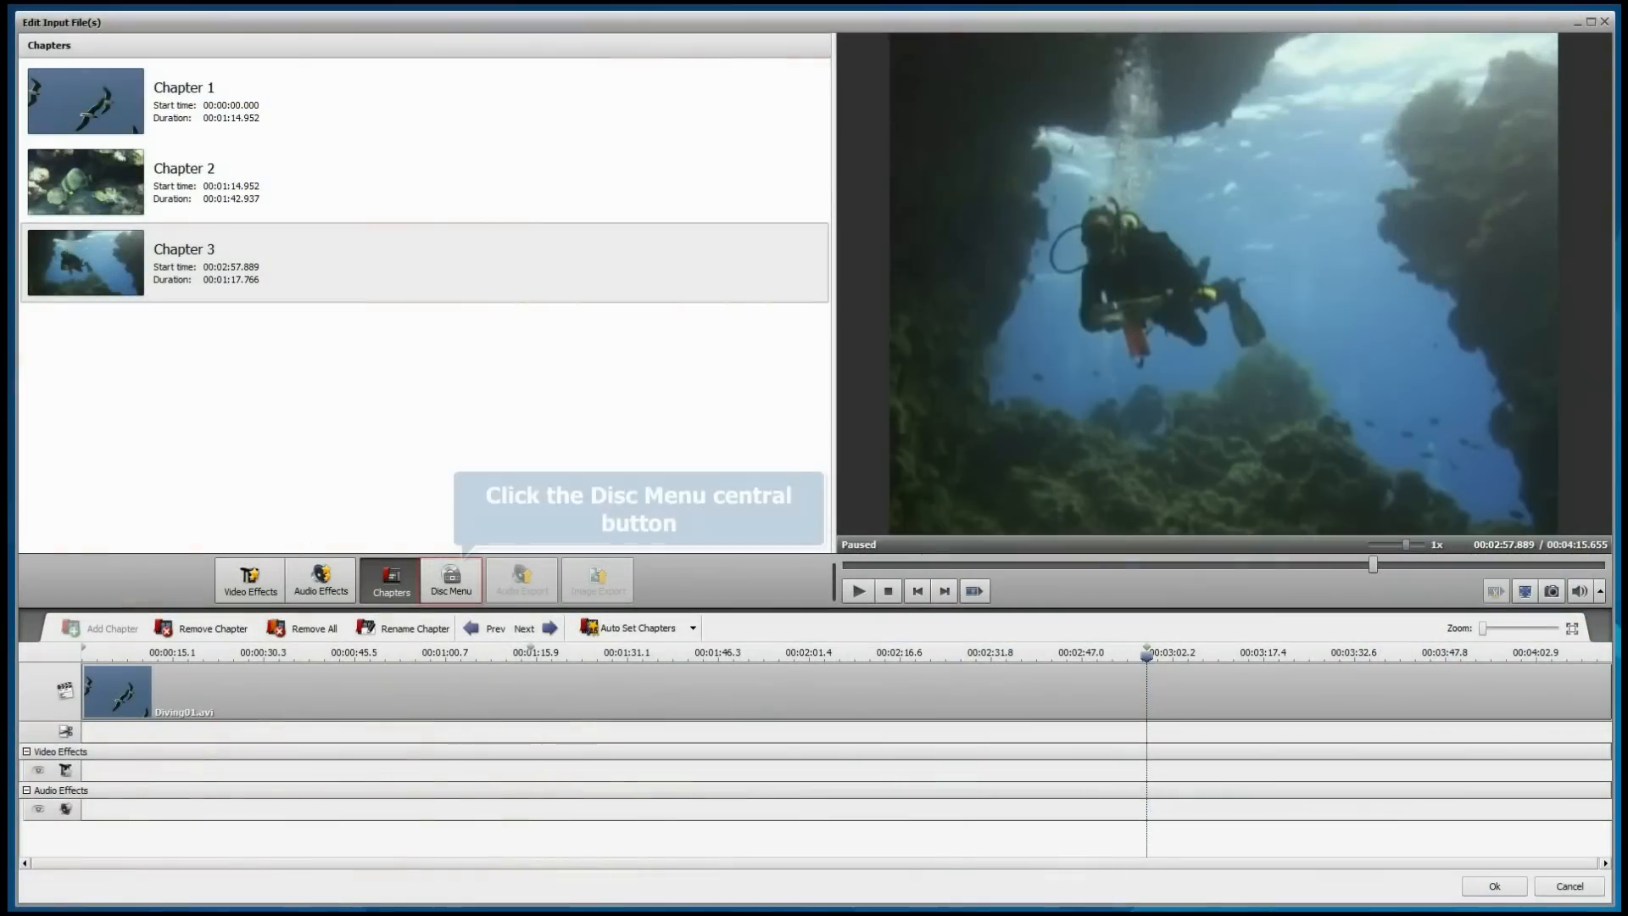
- Enable the disc menu and apply the Undersea menu style
{"action": "left_click", "coordinate": [451, 578]}
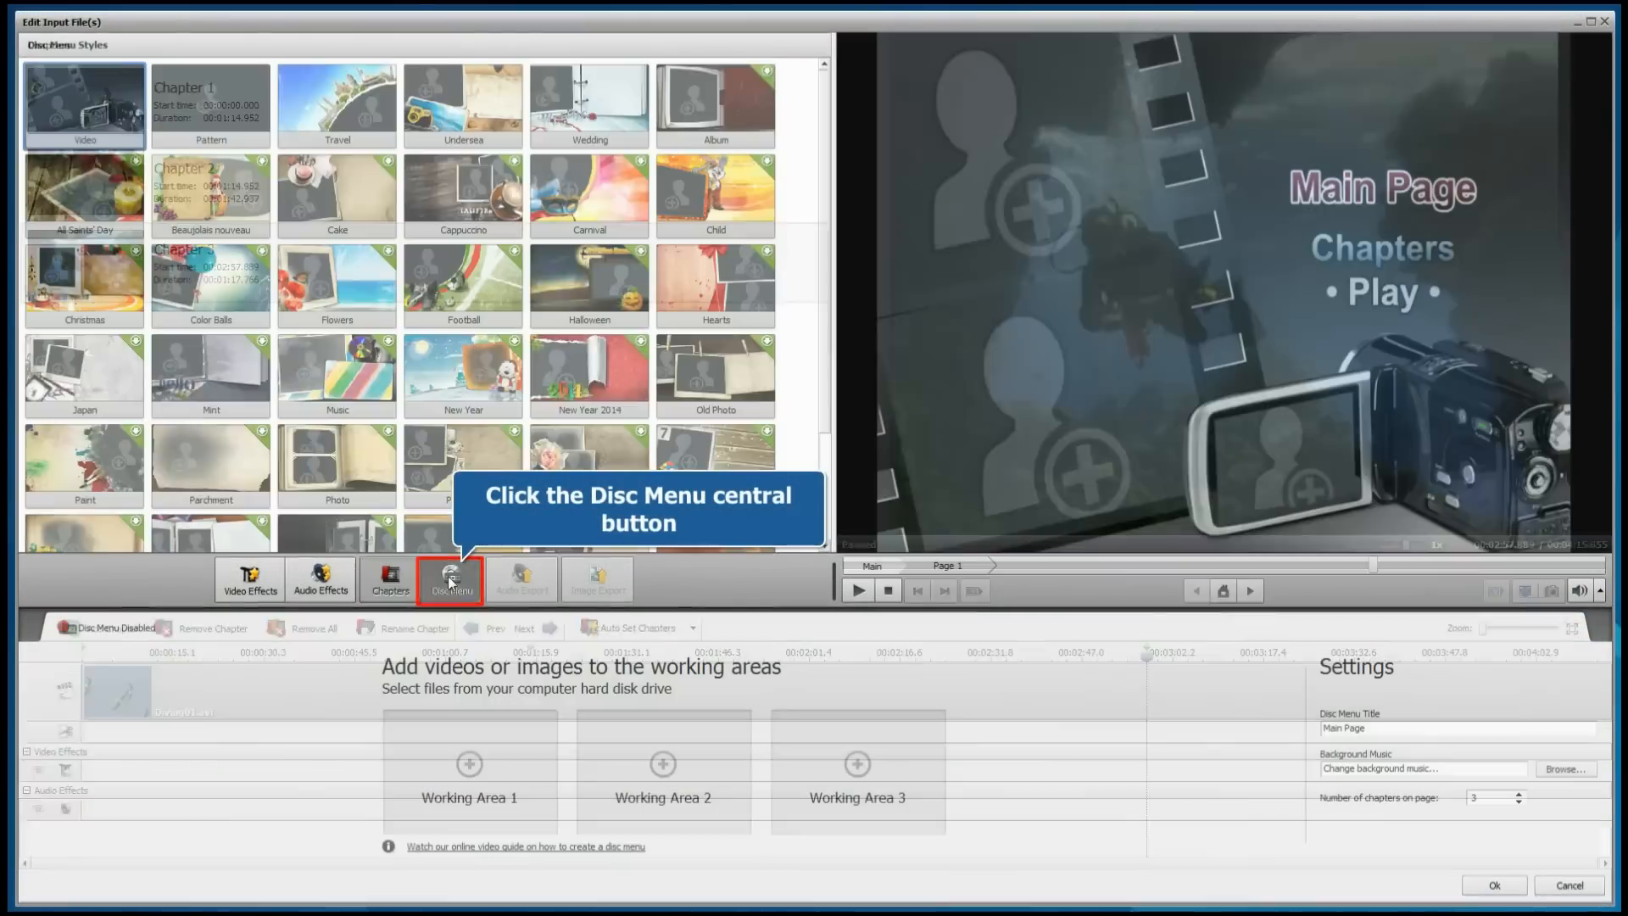
{"action": "left_click", "coordinate": [450, 579]}
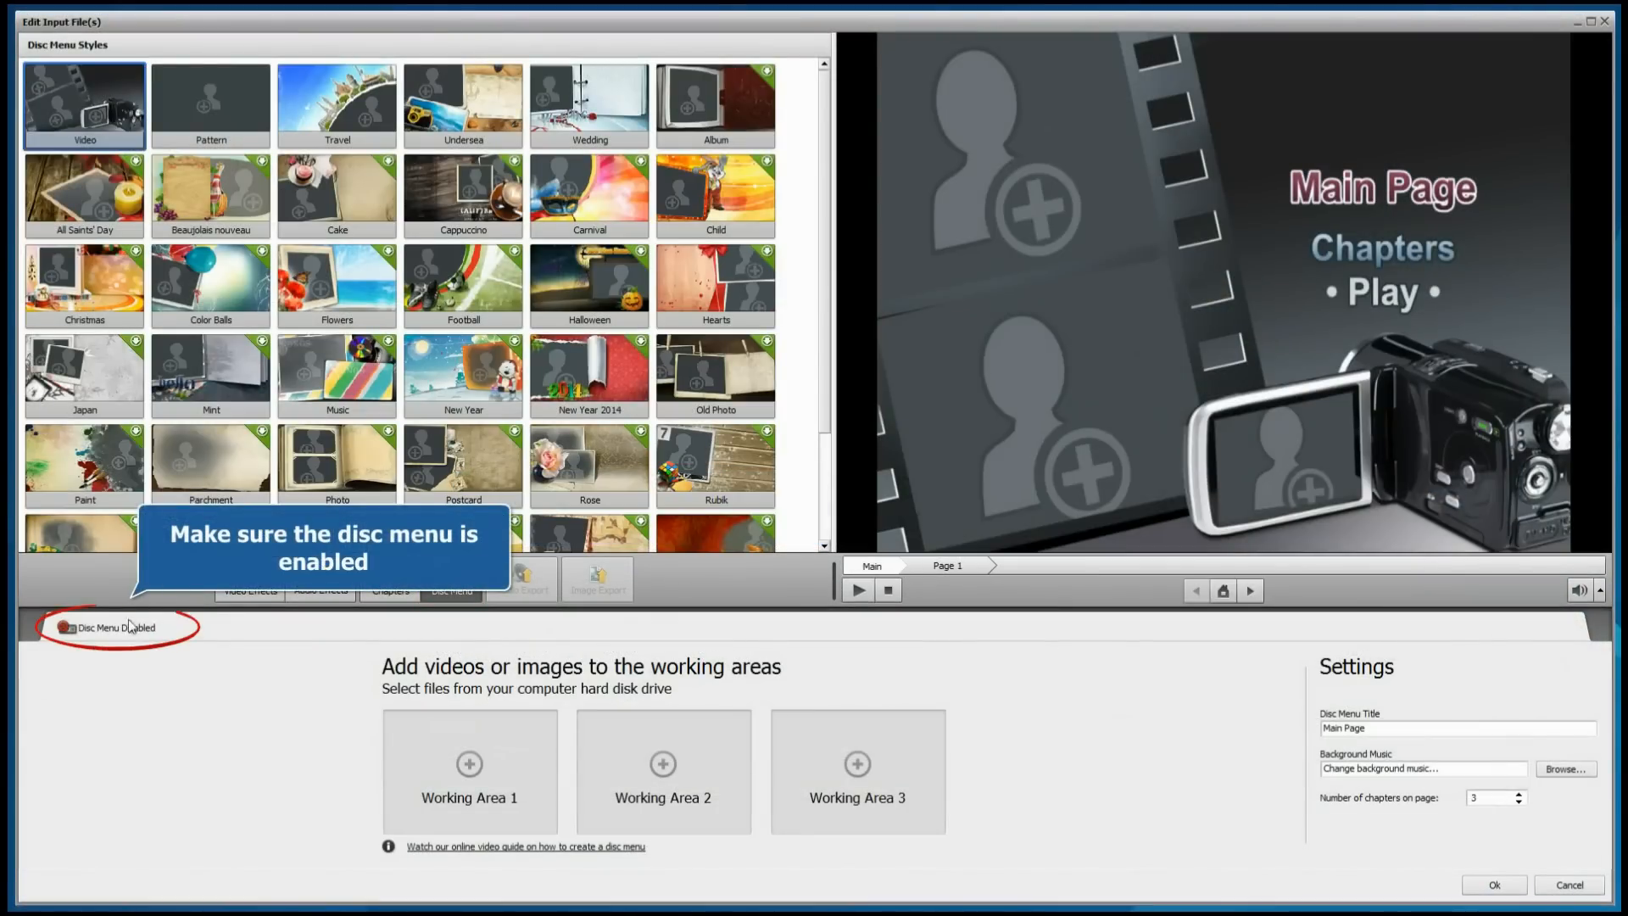
{"action": "left_click", "coordinate": [68, 628]}
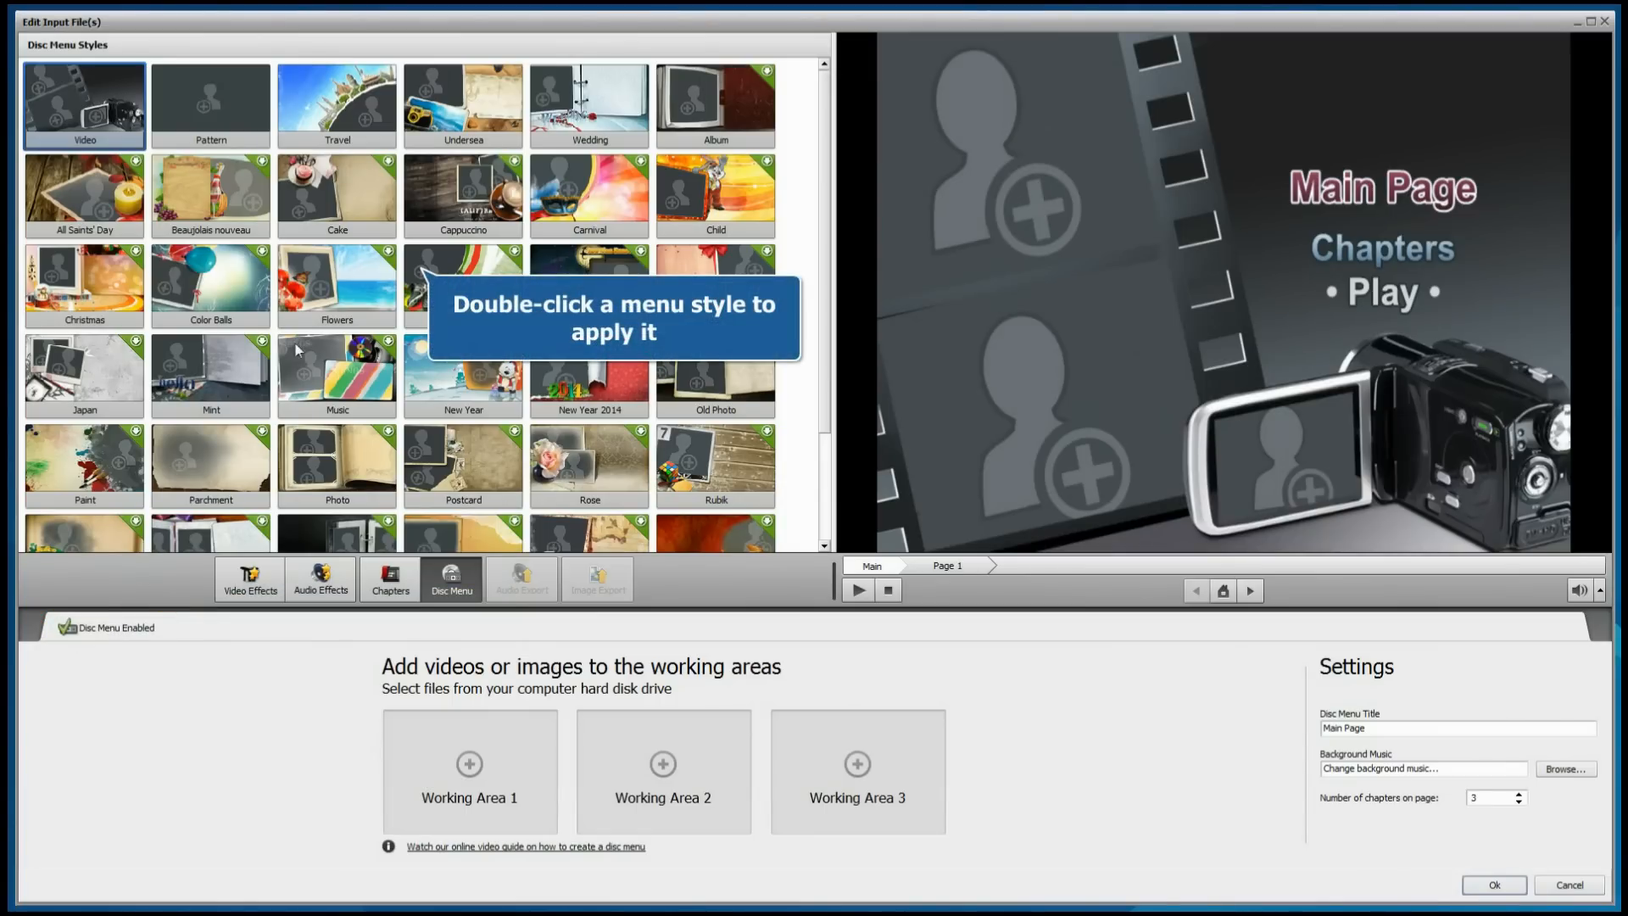
{"action": "double_click", "coordinate": [462, 105]}
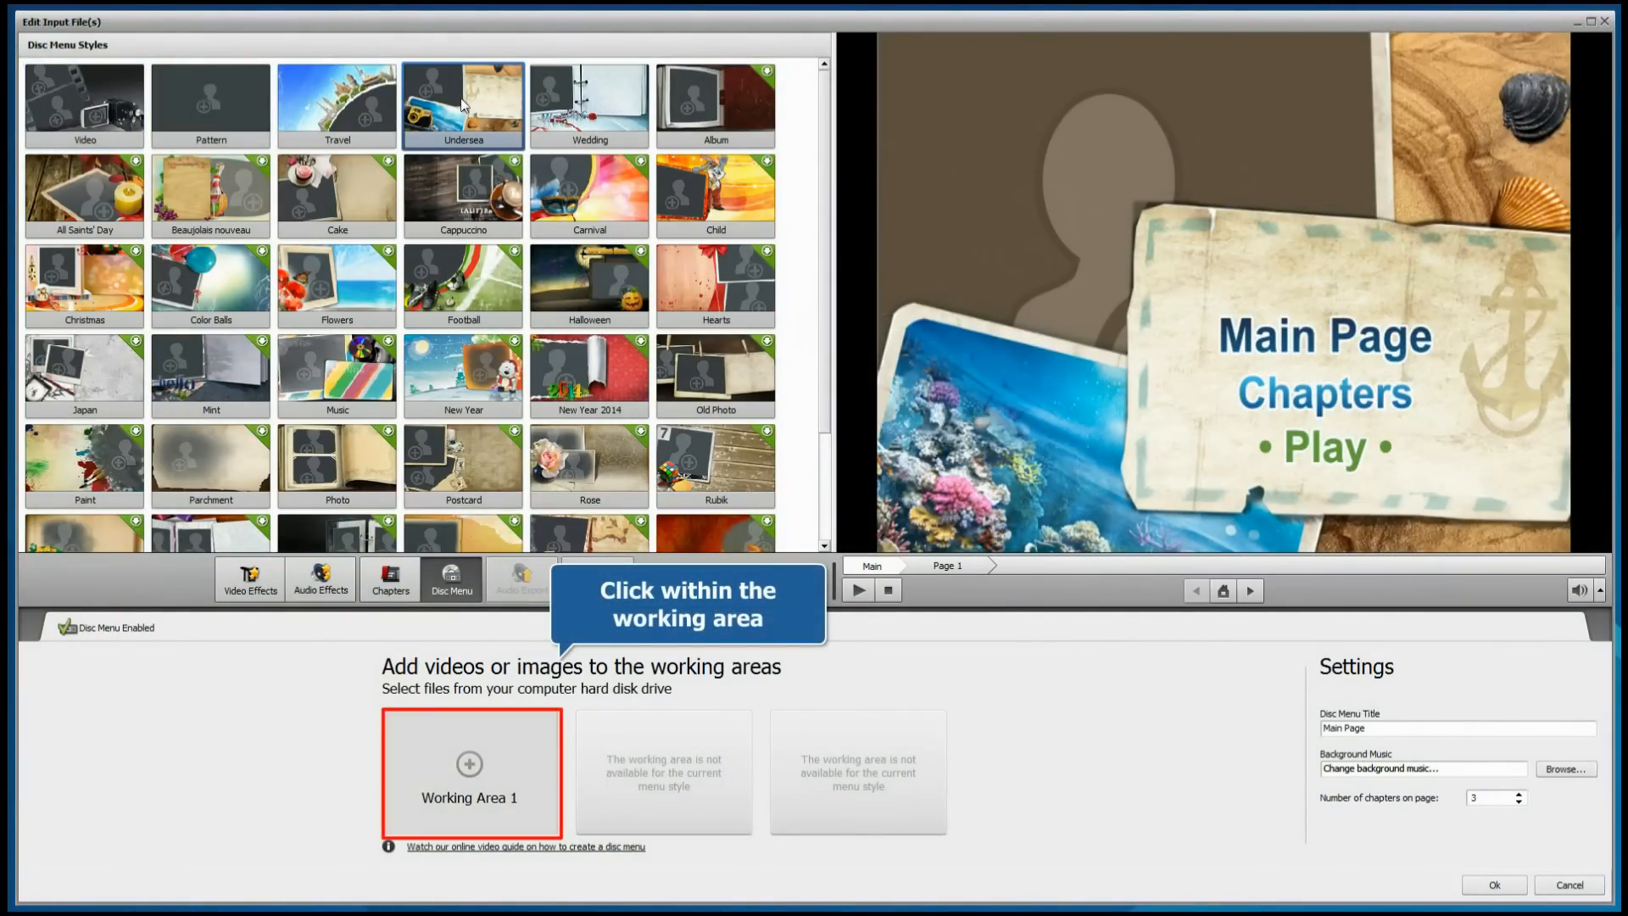
- Put IMG_0368.jpg in Working Area 1 and enter 'Diving' as the menu title
{"action": "left_click", "coordinate": [469, 768]}
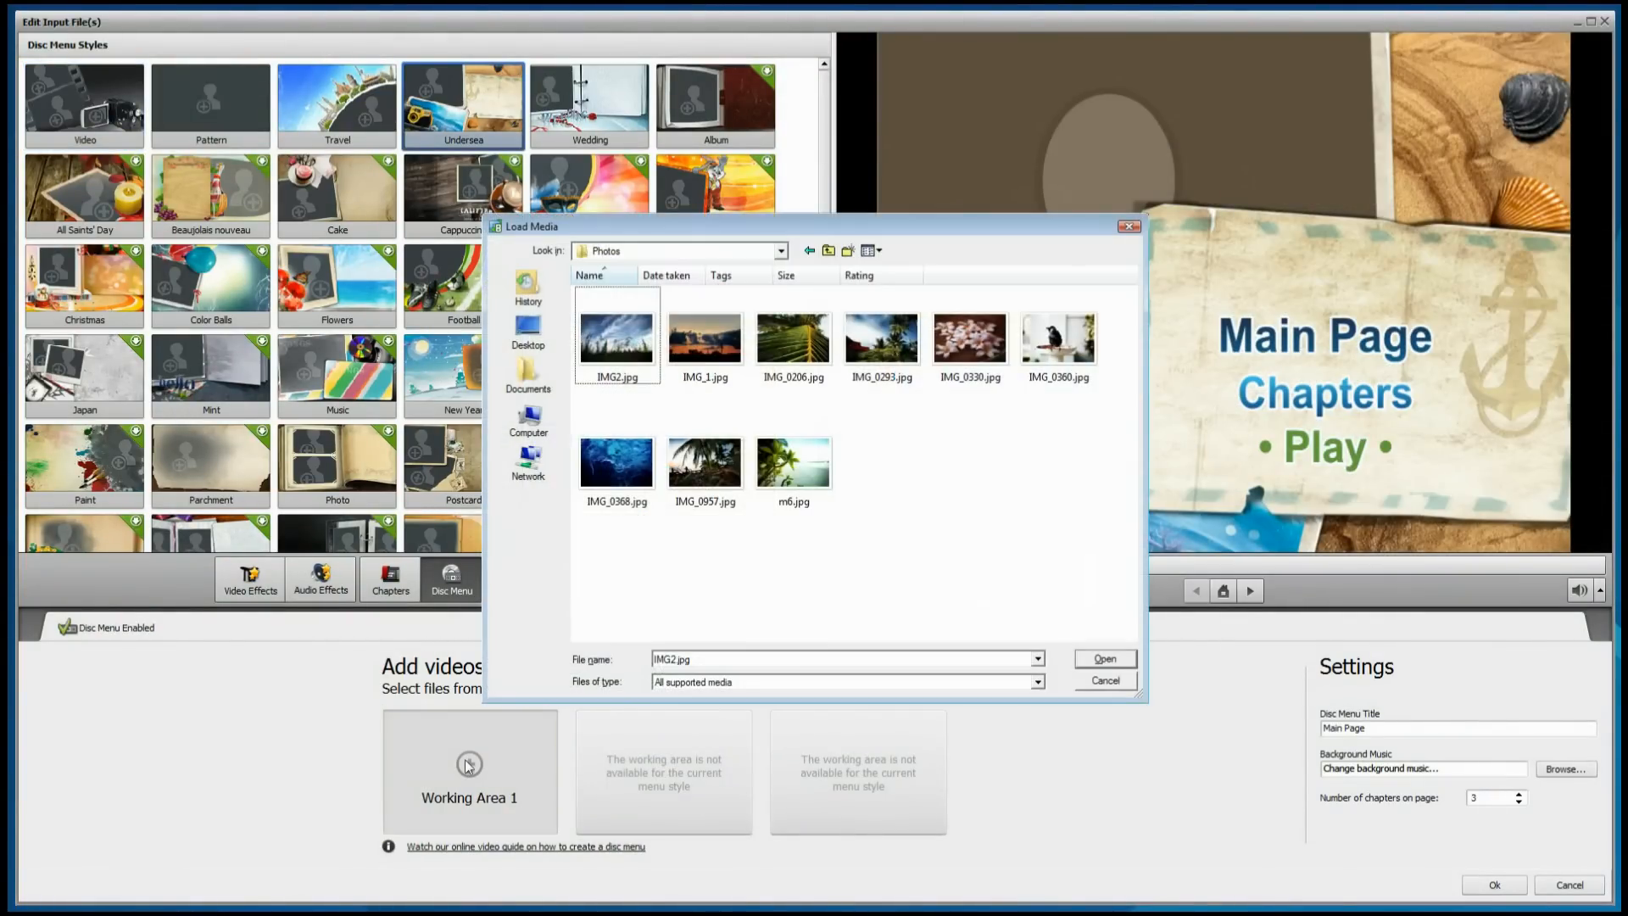
{"action": "left_click", "coordinate": [615, 461]}
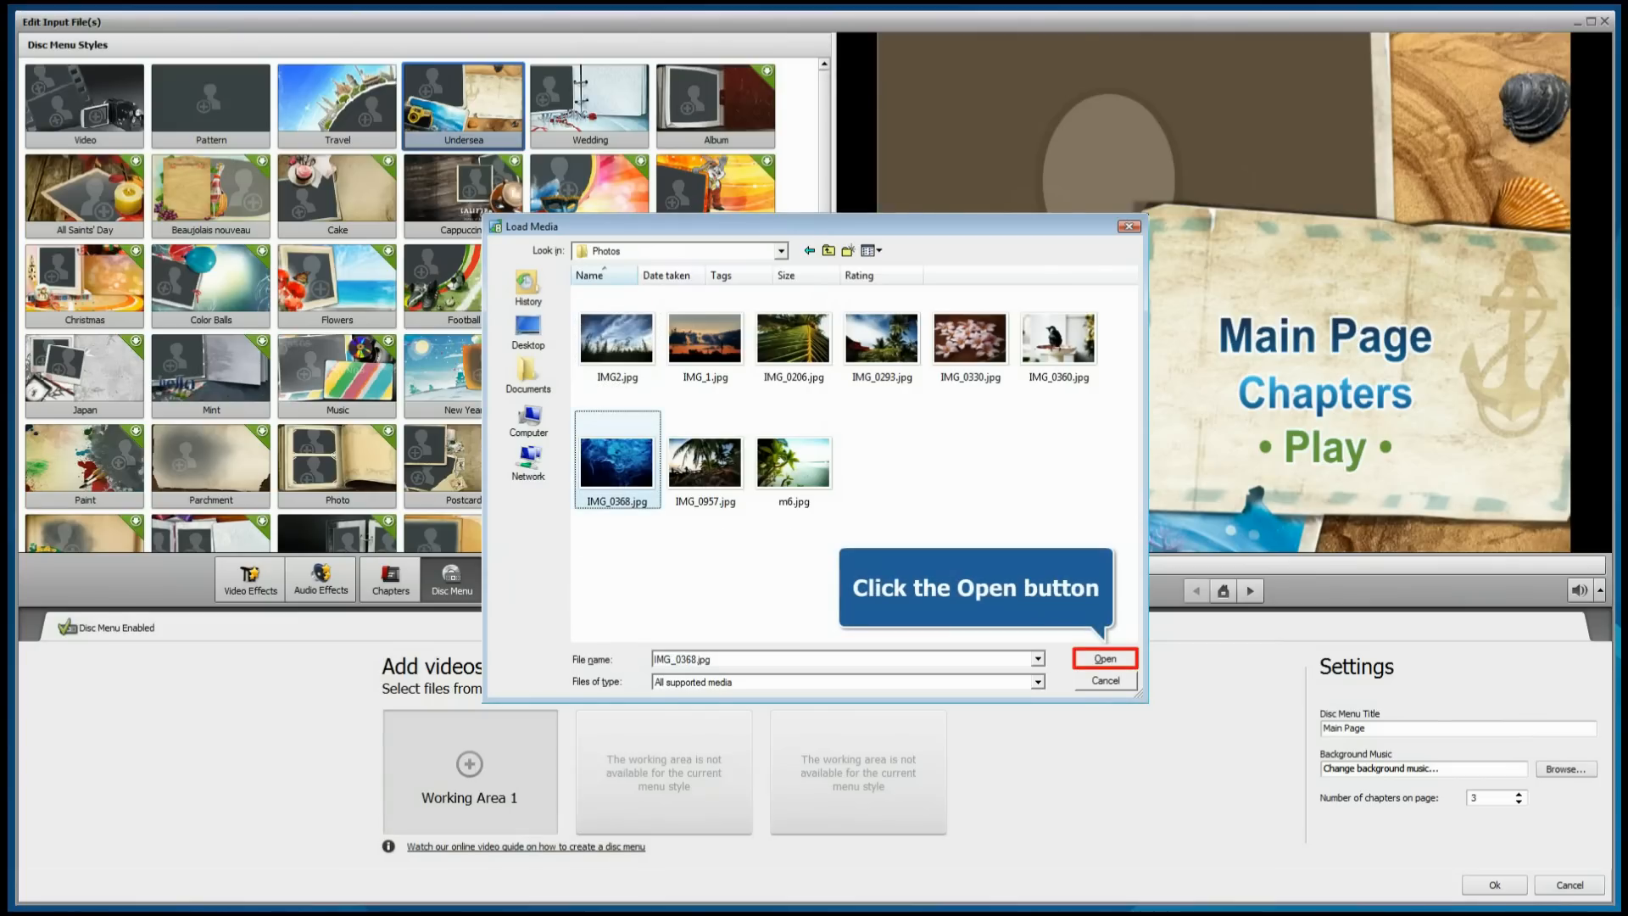
{"action": "left_click", "coordinate": [1102, 658]}
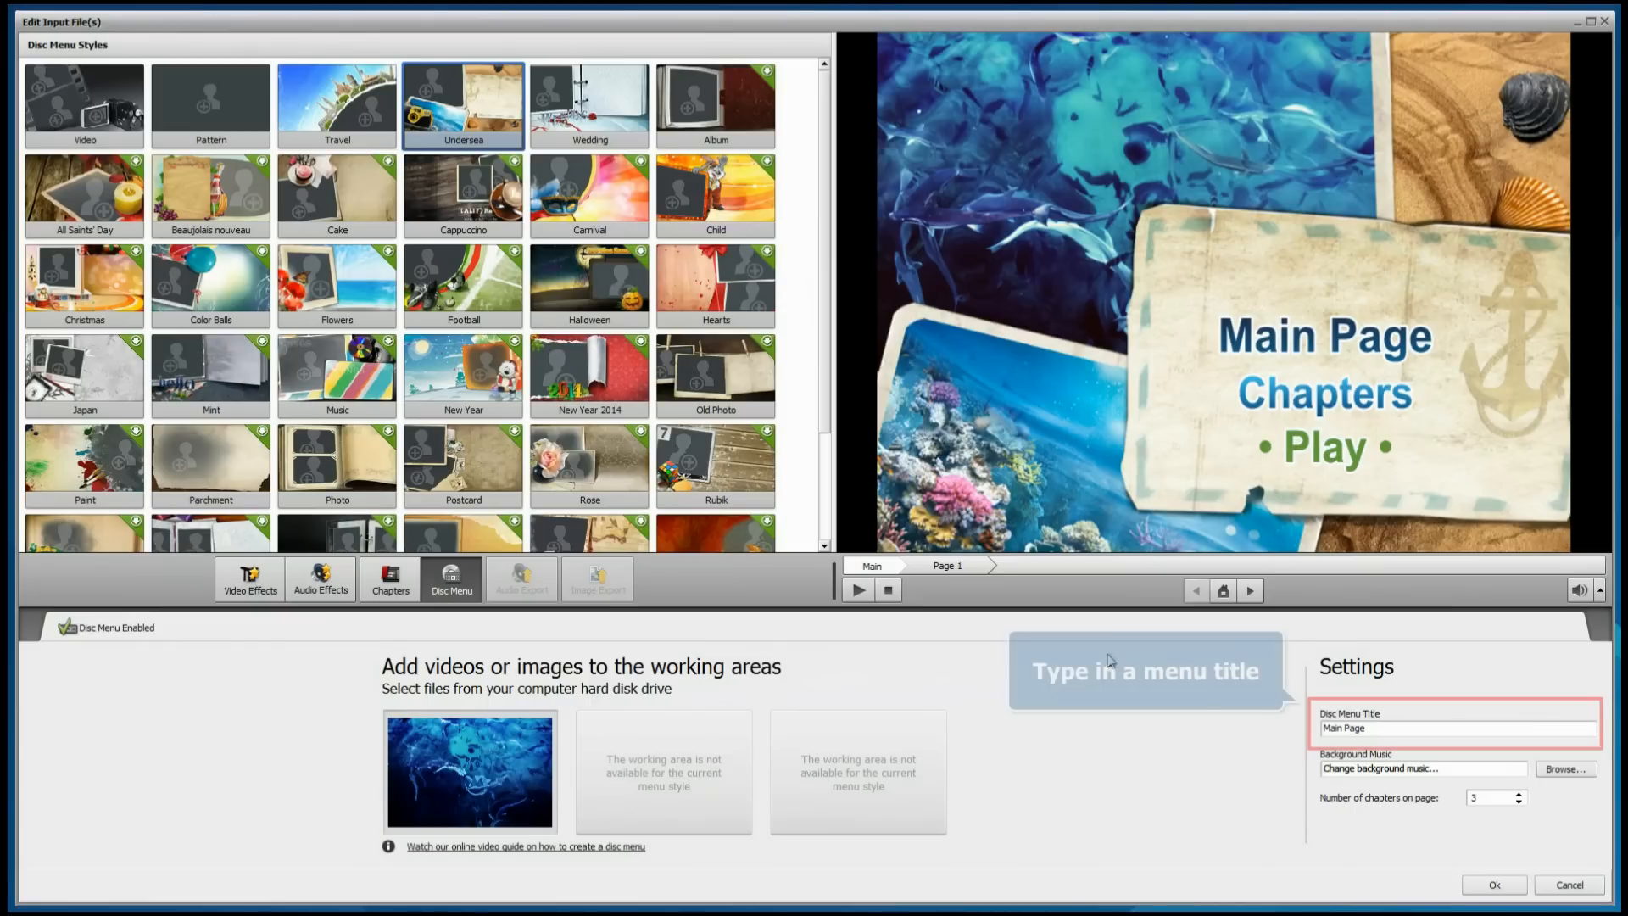
{"action": "type", "text": "Diving"}
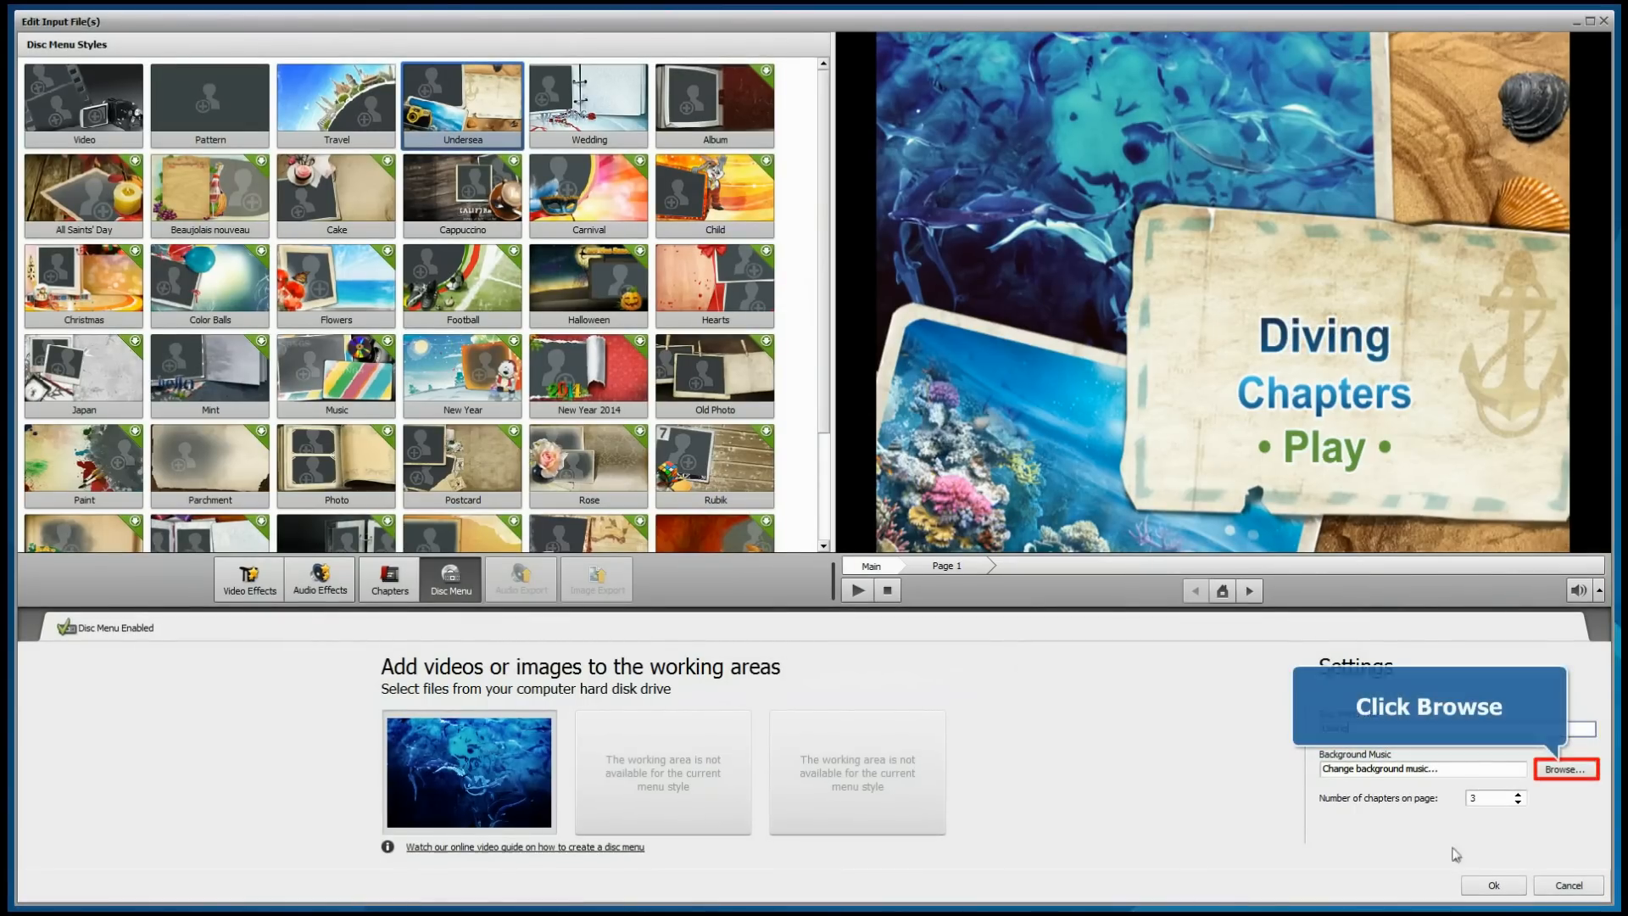
- Add Track03.wma as menu music, show 2 chapters per page, preview, and accept
{"action": "left_click", "coordinate": [1564, 768]}
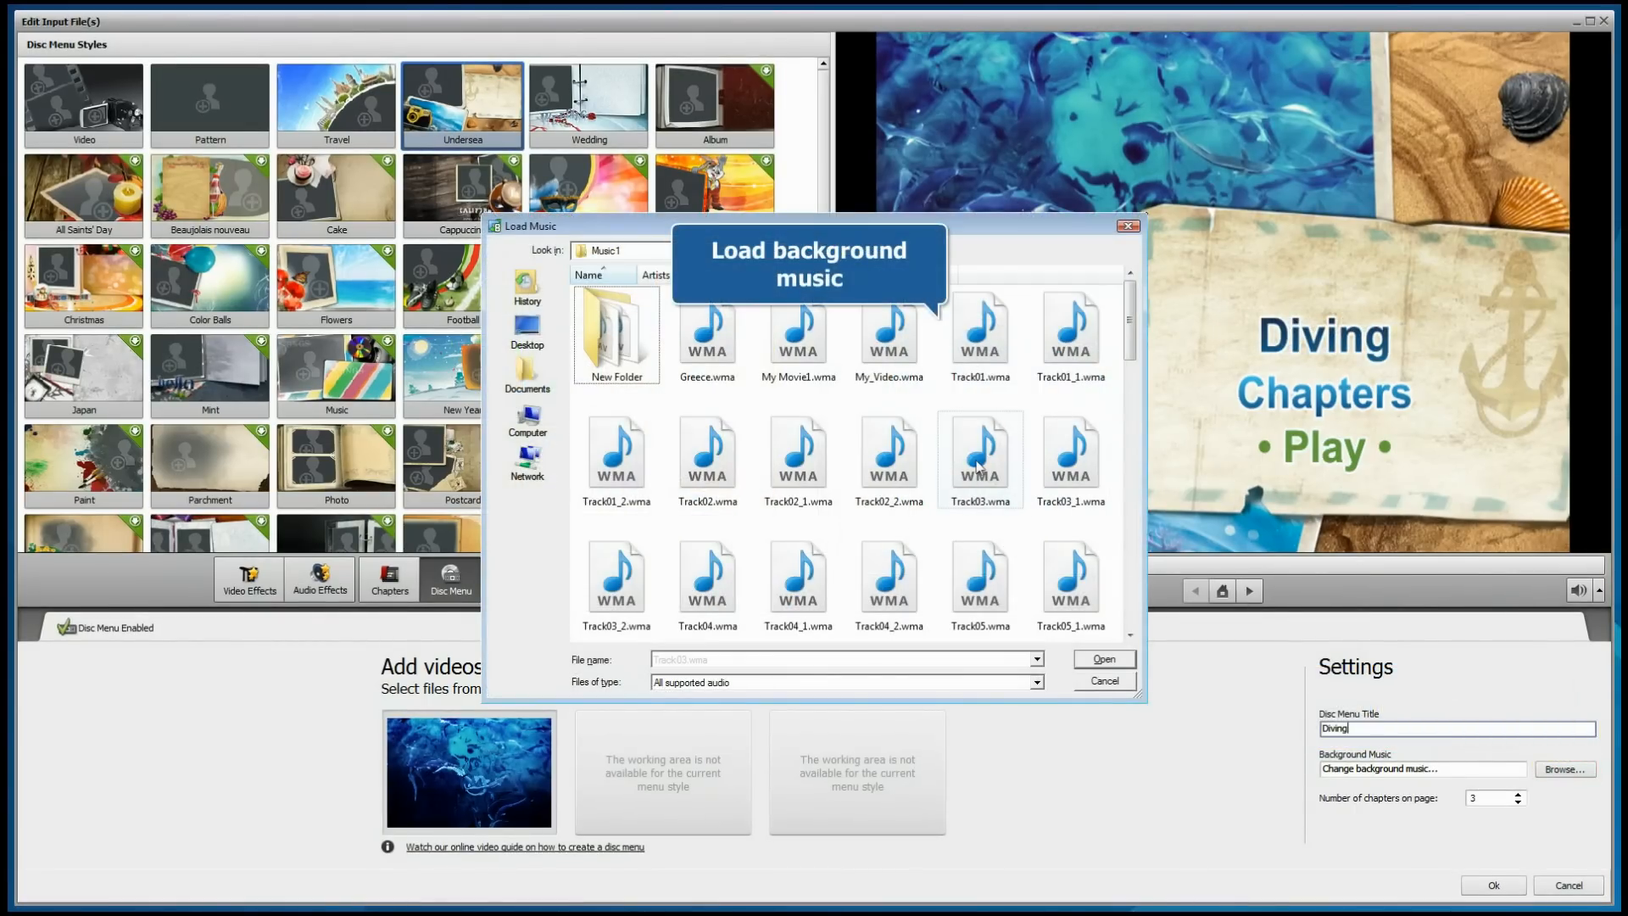
{"action": "left_click", "coordinate": [1104, 658]}
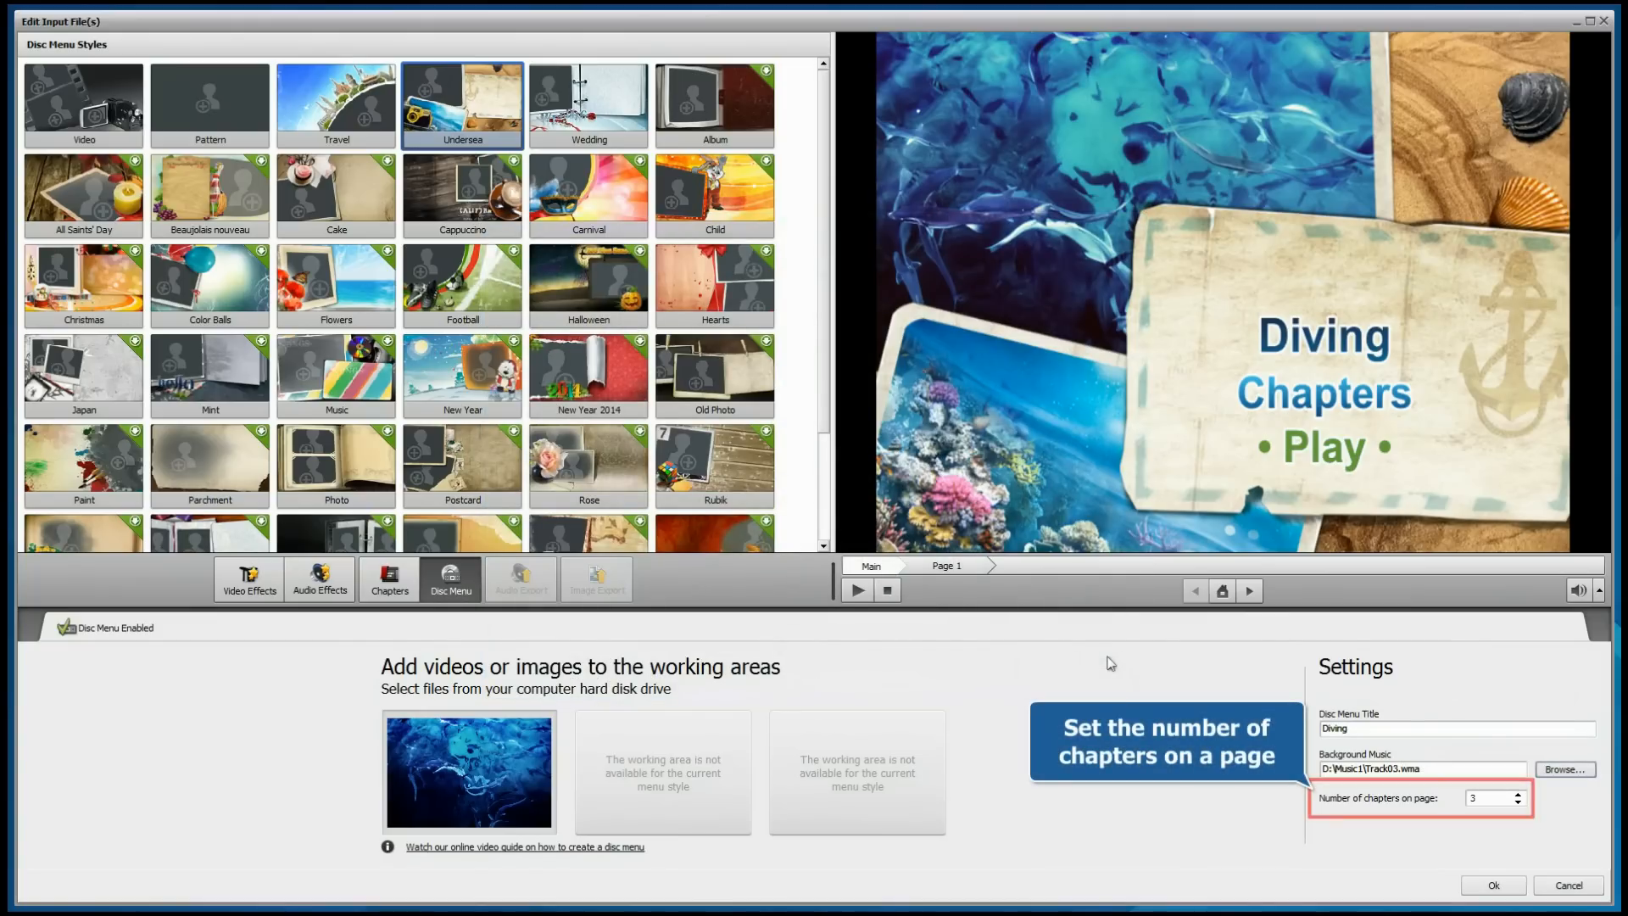
{"action": "left_click", "coordinate": [1518, 804]}
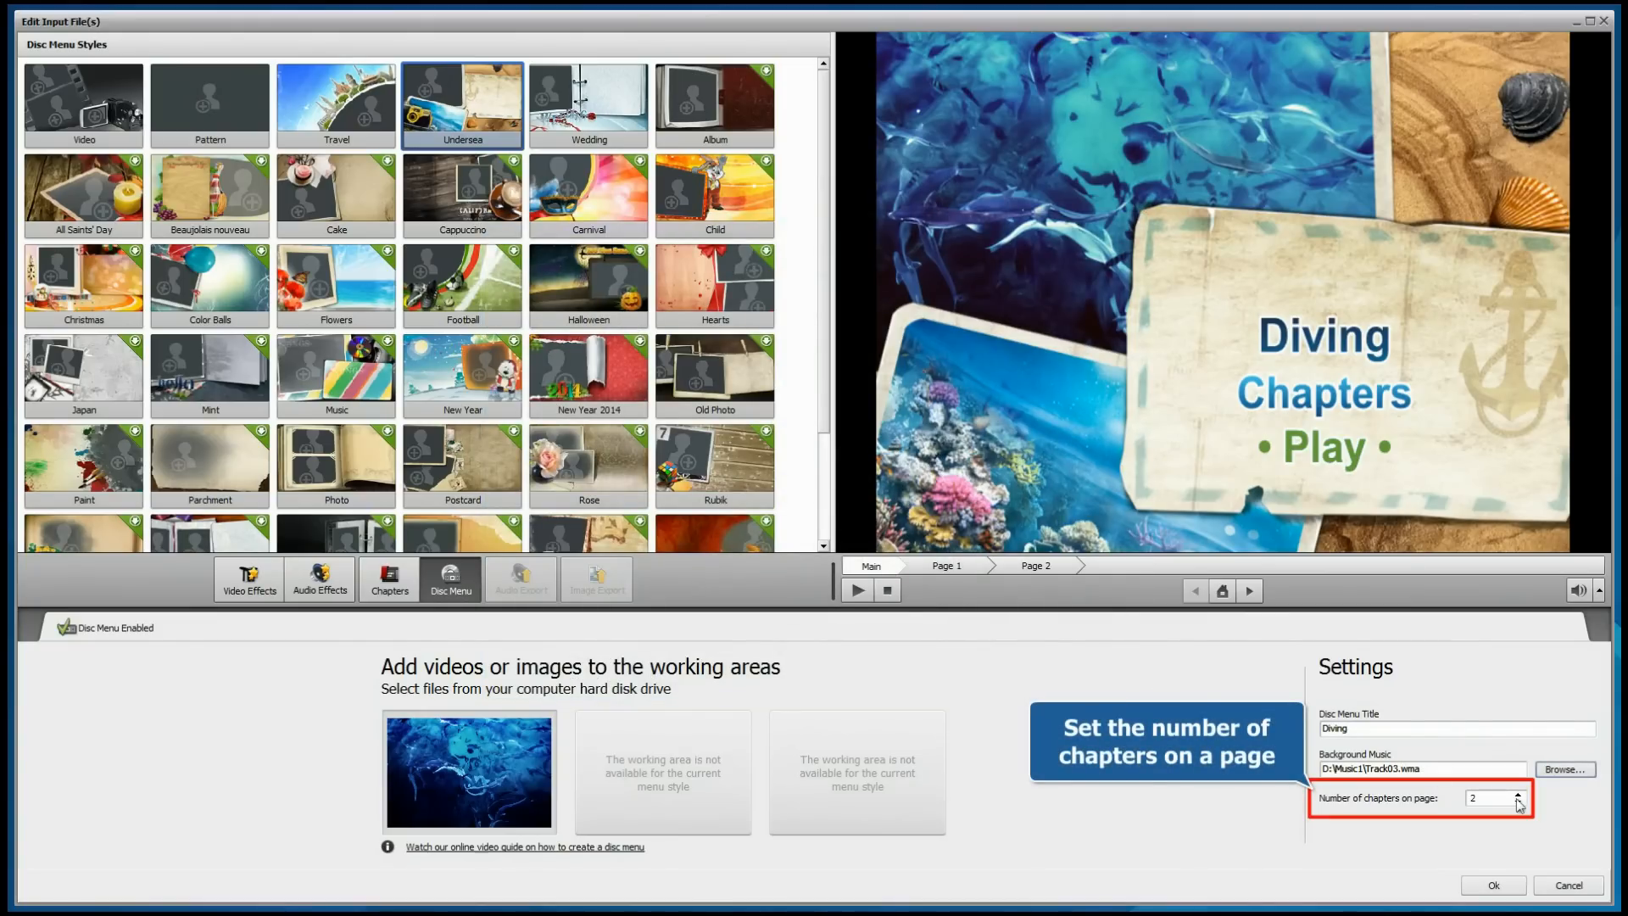
{"action": "mouse_move", "coordinate": [1252, 593]}
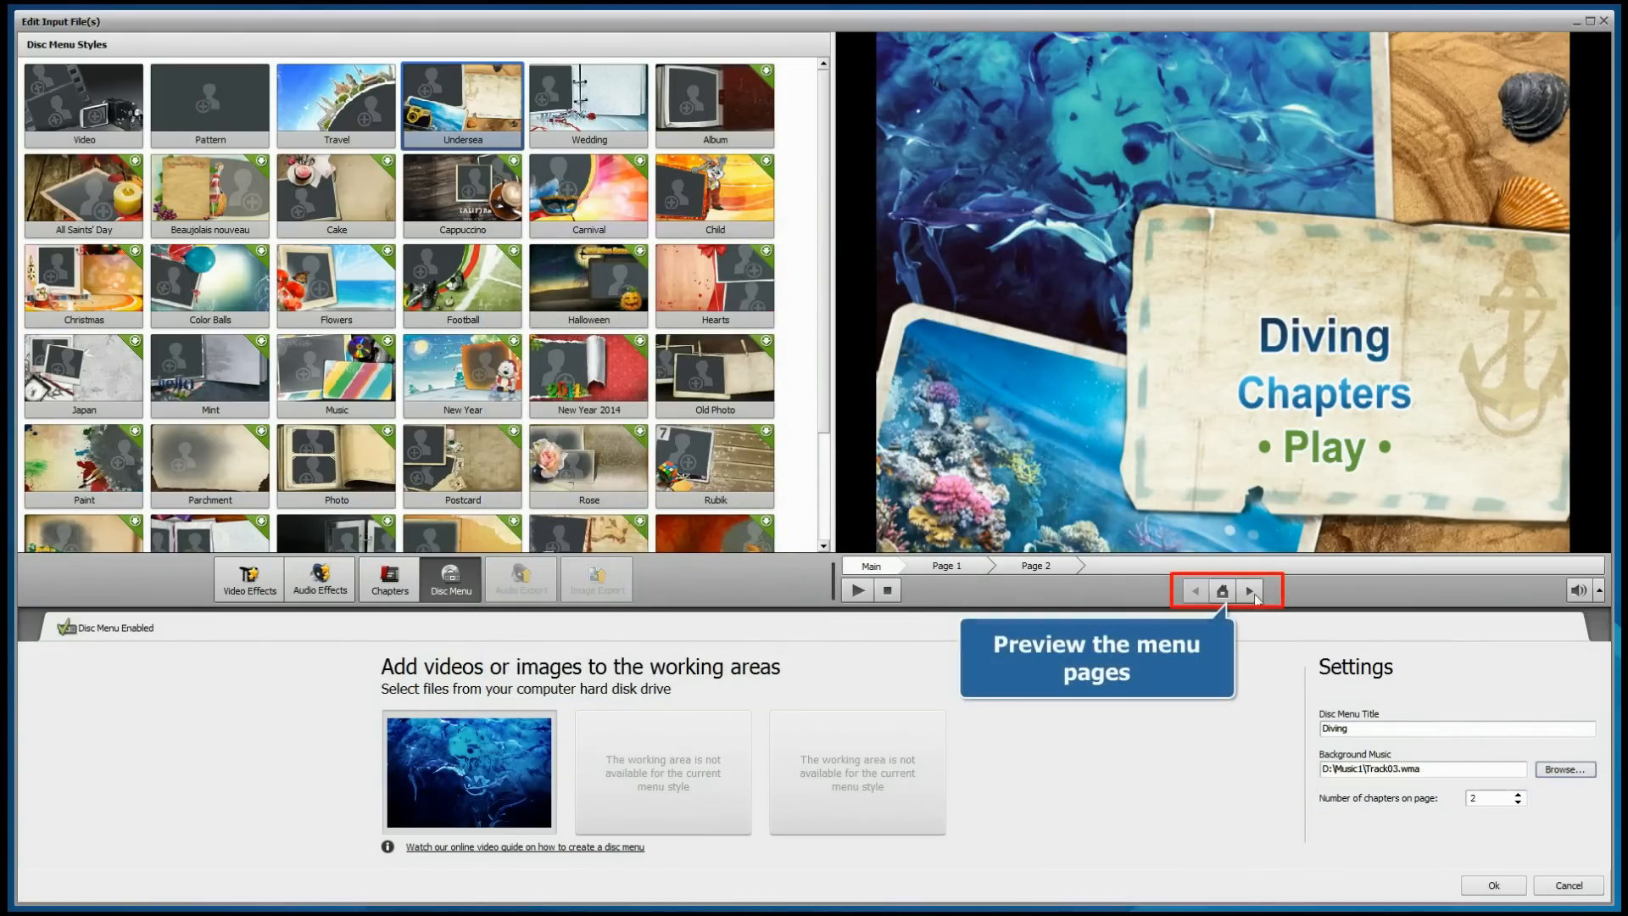
{"action": "left_click", "coordinate": [1249, 590]}
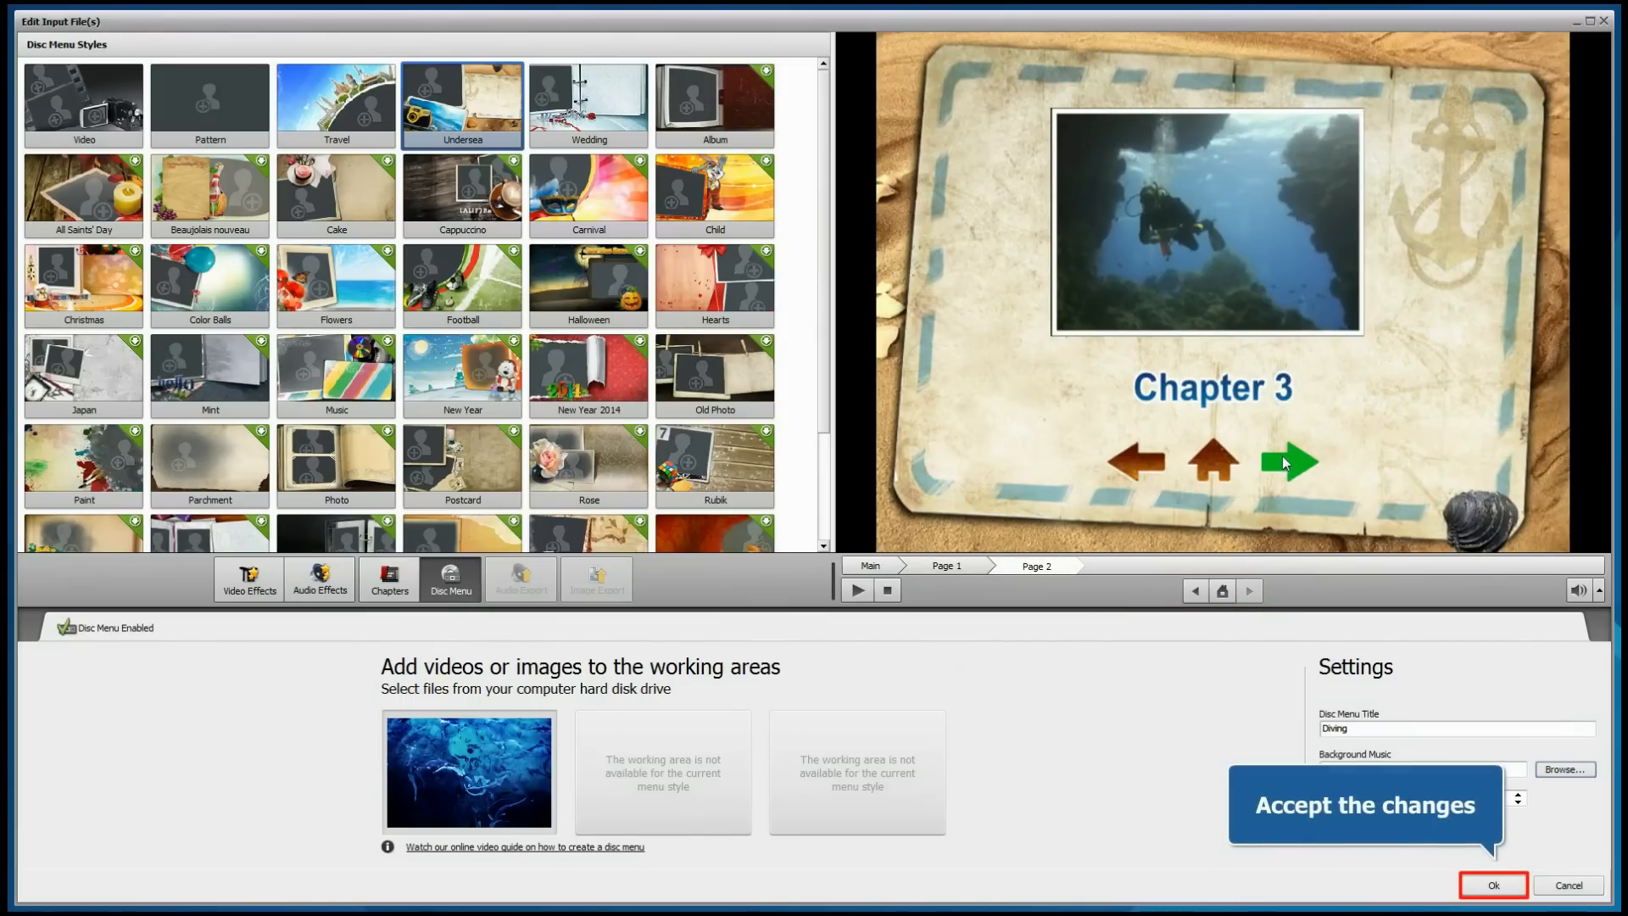
{"action": "left_click", "coordinate": [1491, 891]}
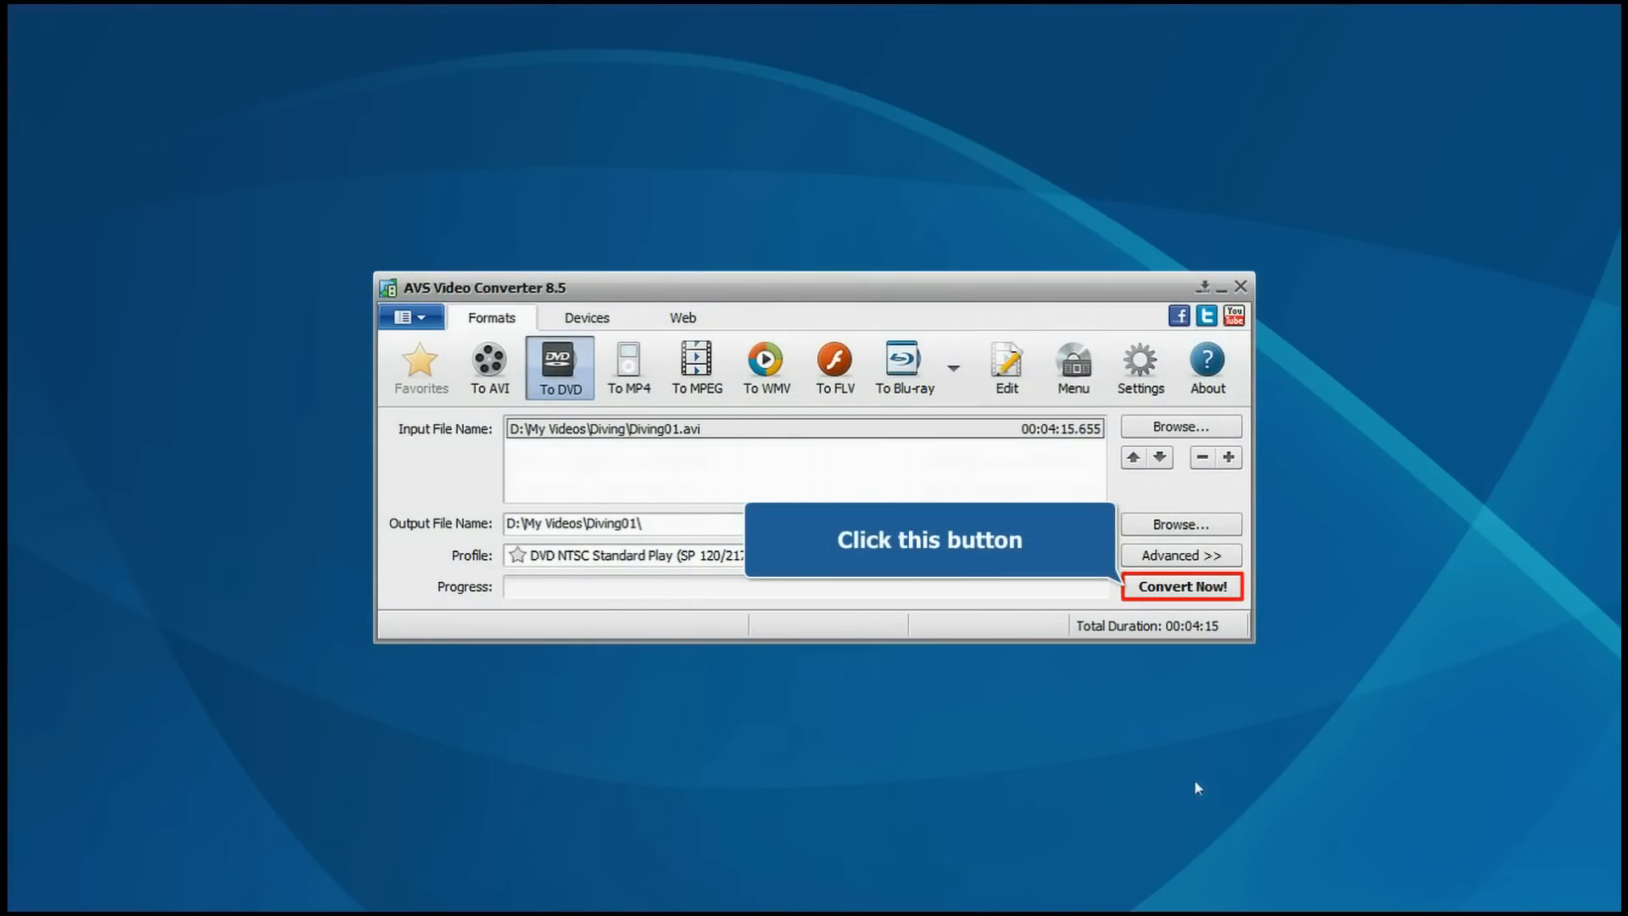
- Start the DVD conversion of Diving01.avi with Convert Now!
{"action": "left_click", "coordinate": [1180, 586]}
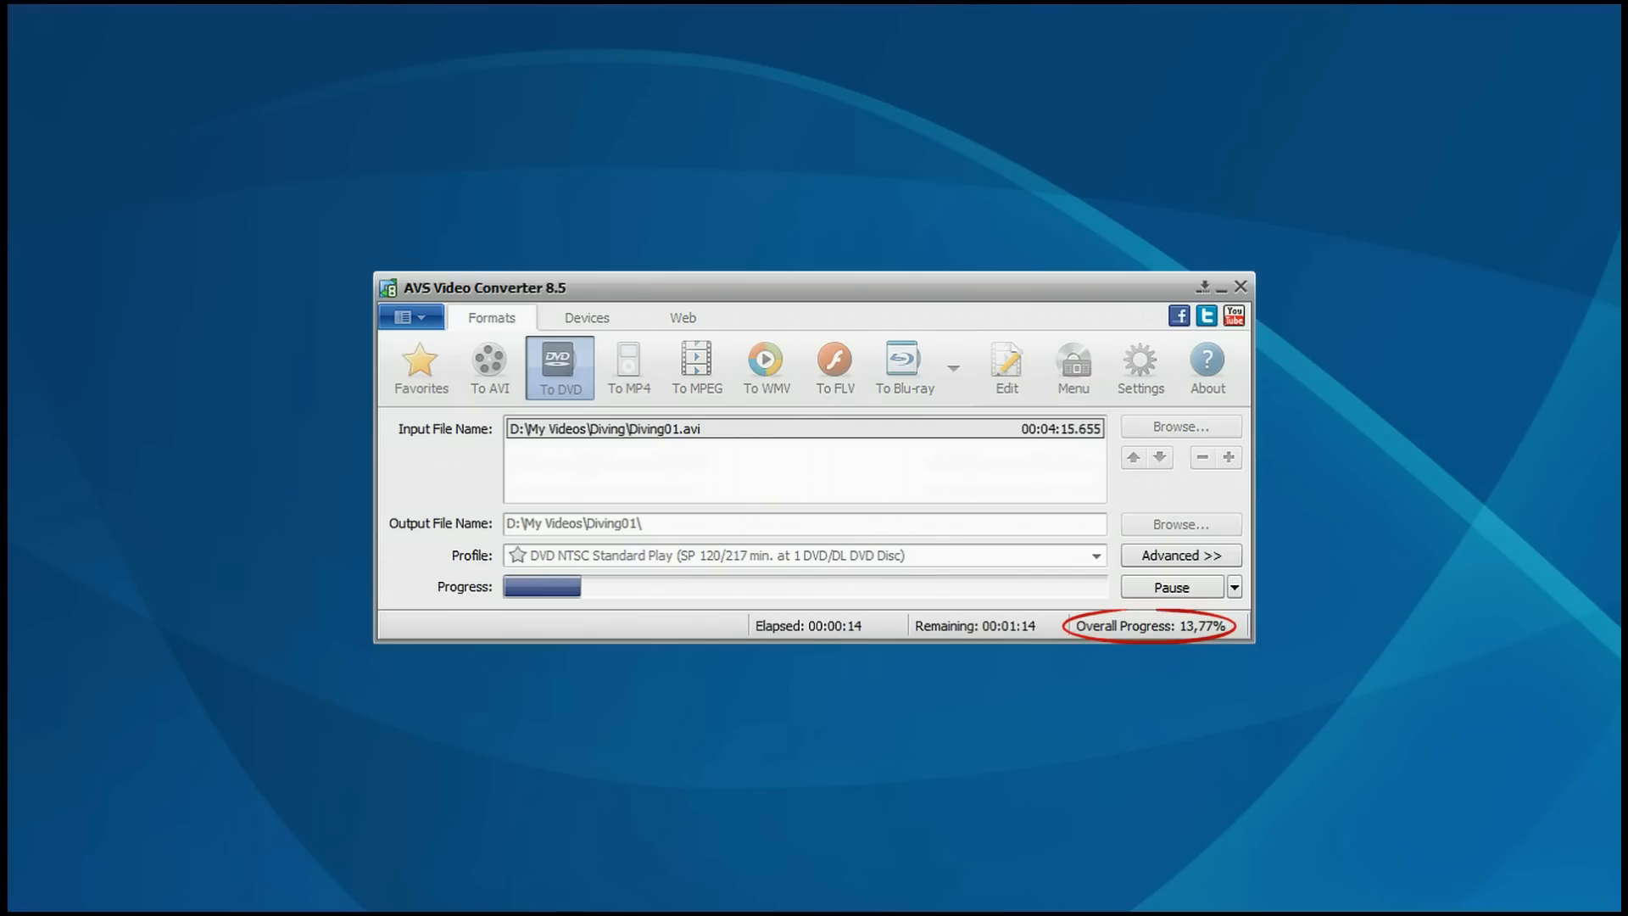